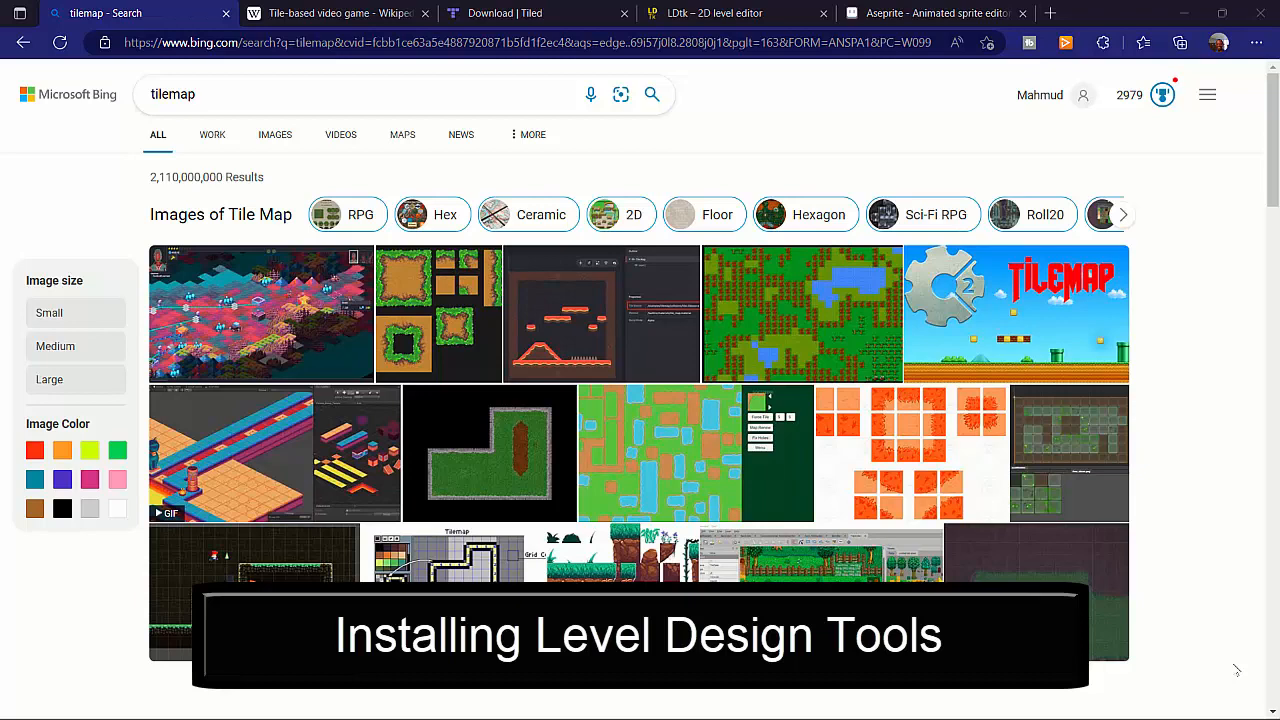
mouse_move(833, 293)
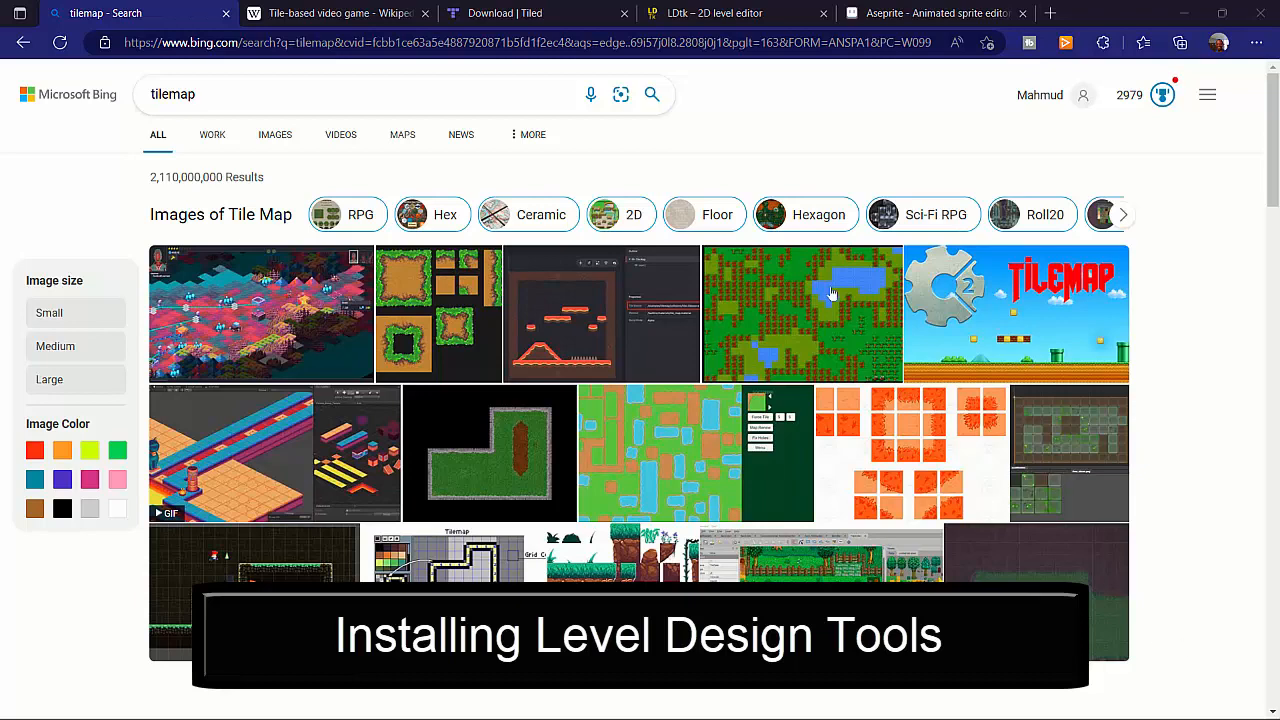
- Look over the Tiled download tab, then scroll down the Aseprite homepage
click(520, 13)
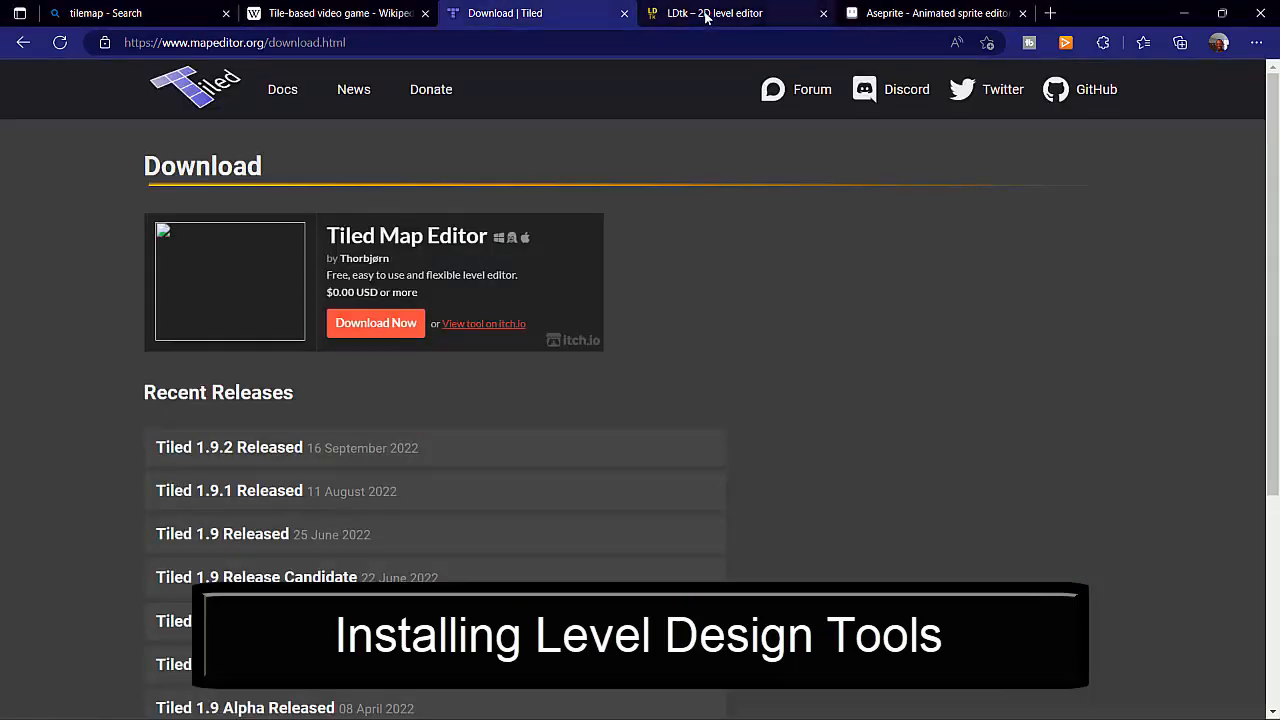
click(537, 13)
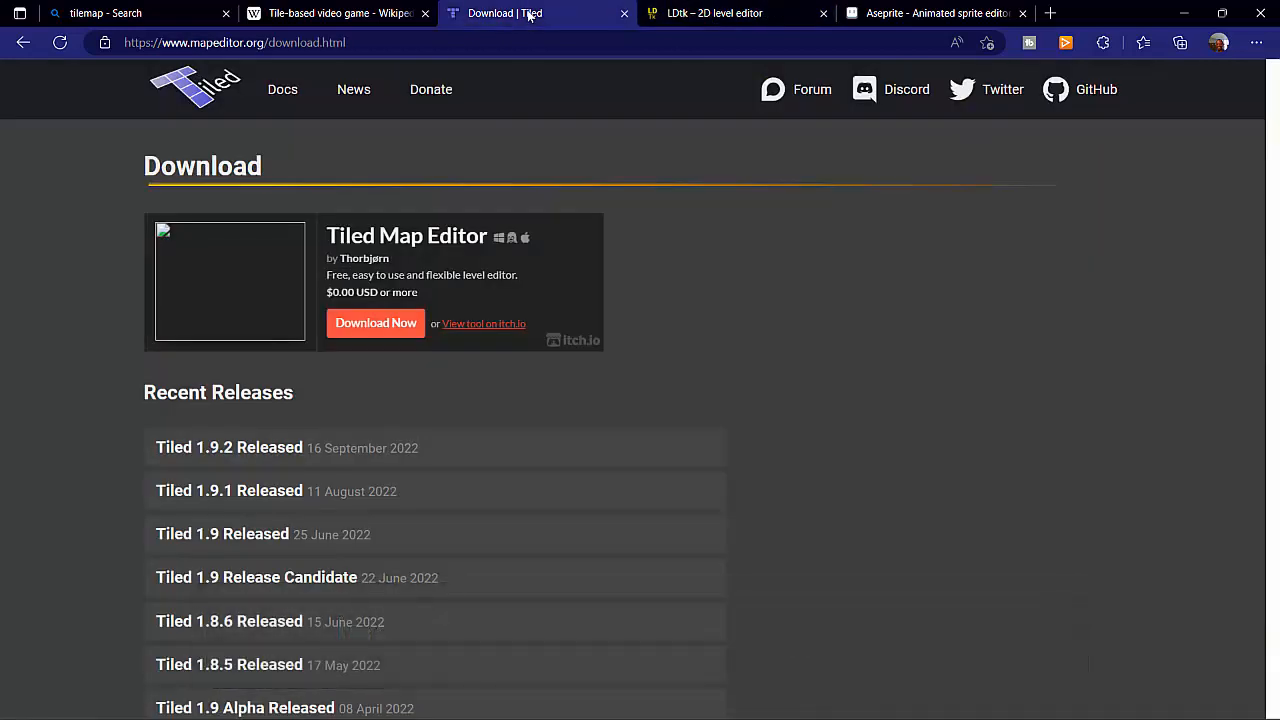
click(935, 13)
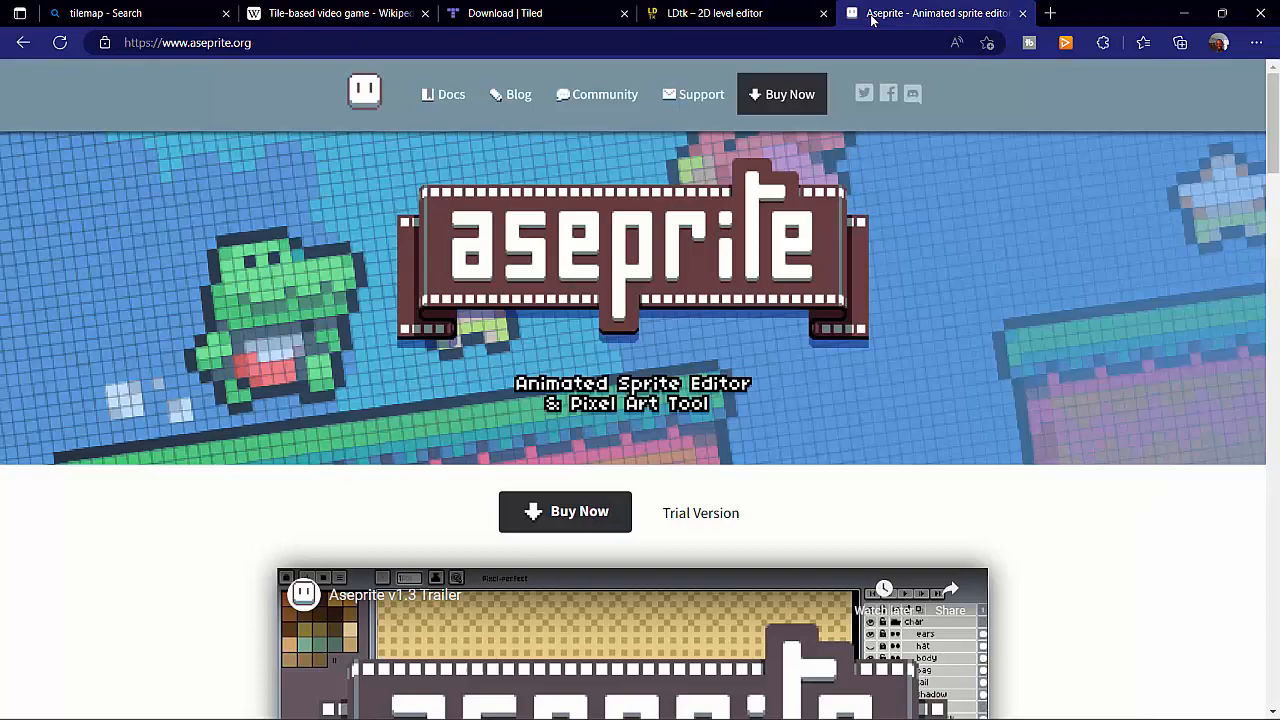
mouse_move(344, 263)
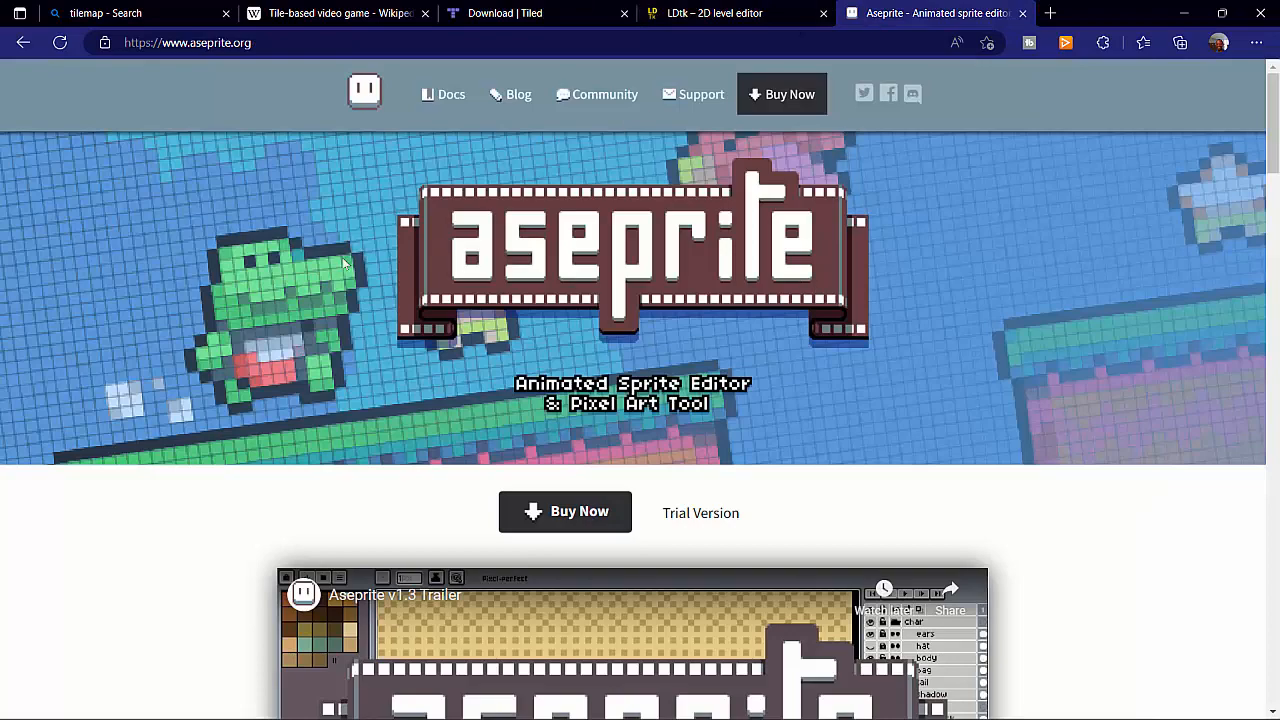
scroll(down, 3)
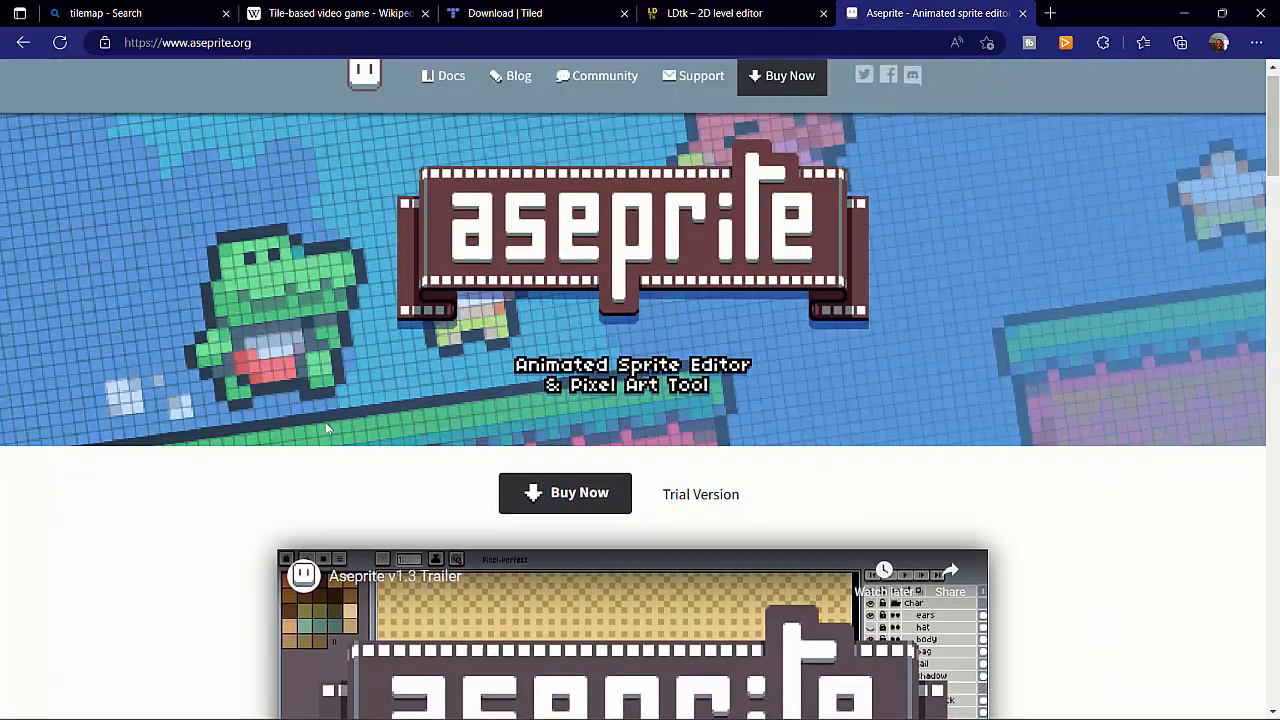
scroll(down, 3)
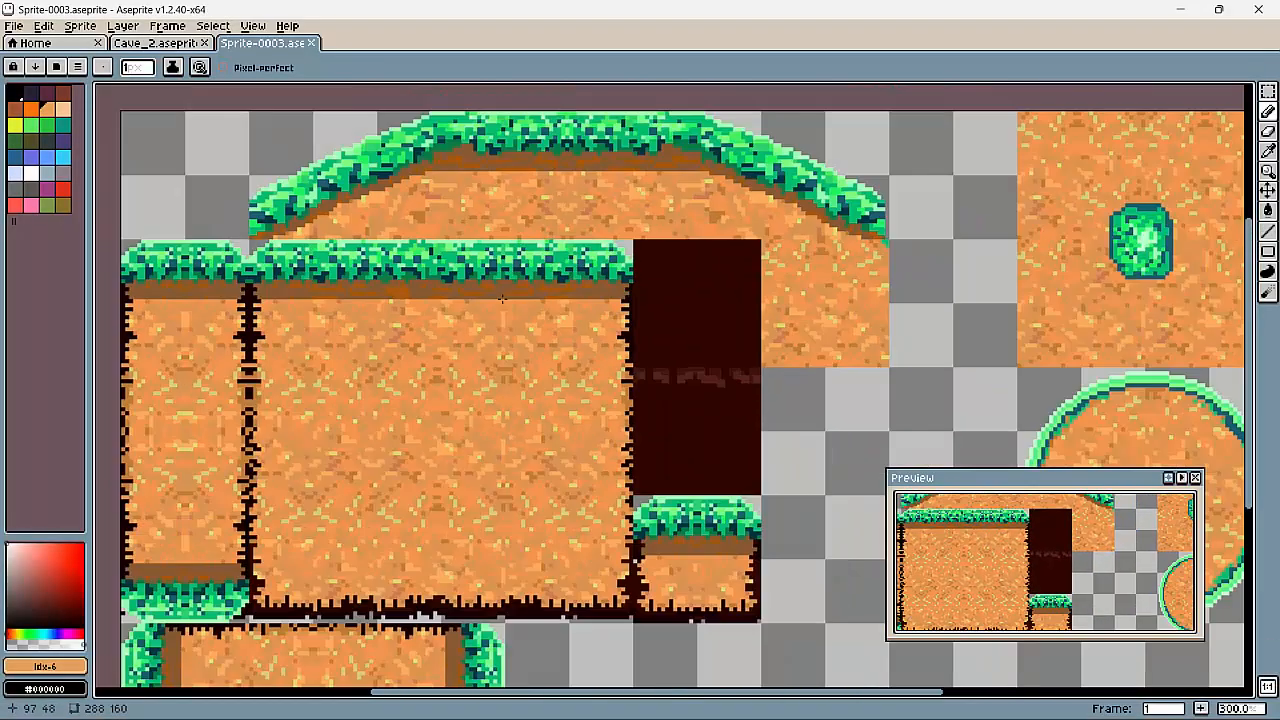
mouse_move(820, 160)
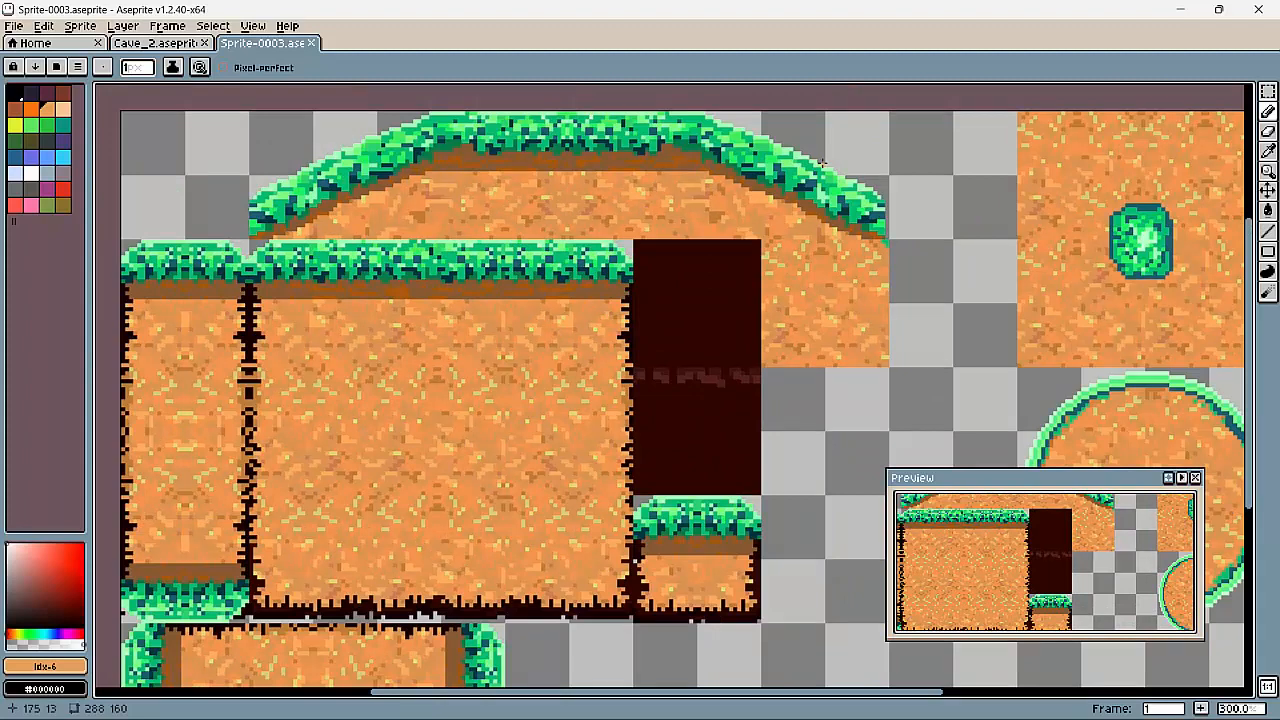
- Draw an orange pencil scribble near the top-left of the Cave_2 tileset
click(155, 43)
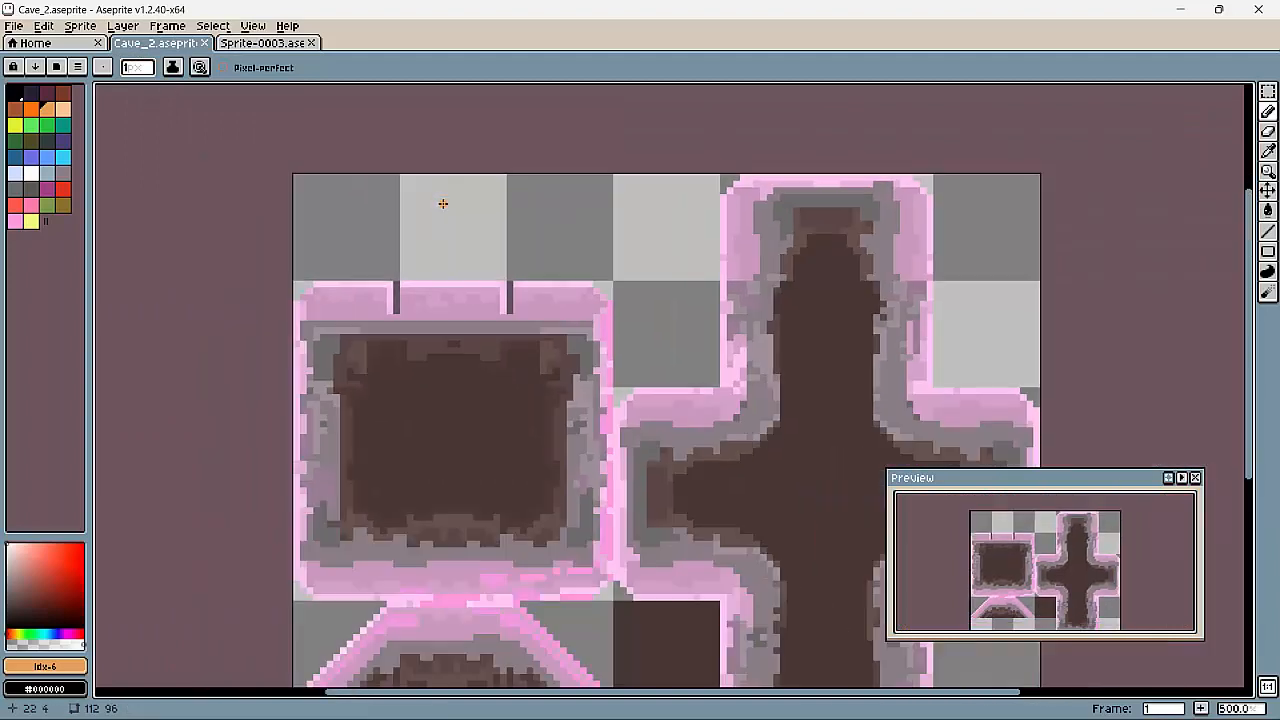
drag(388, 215, 525, 270)
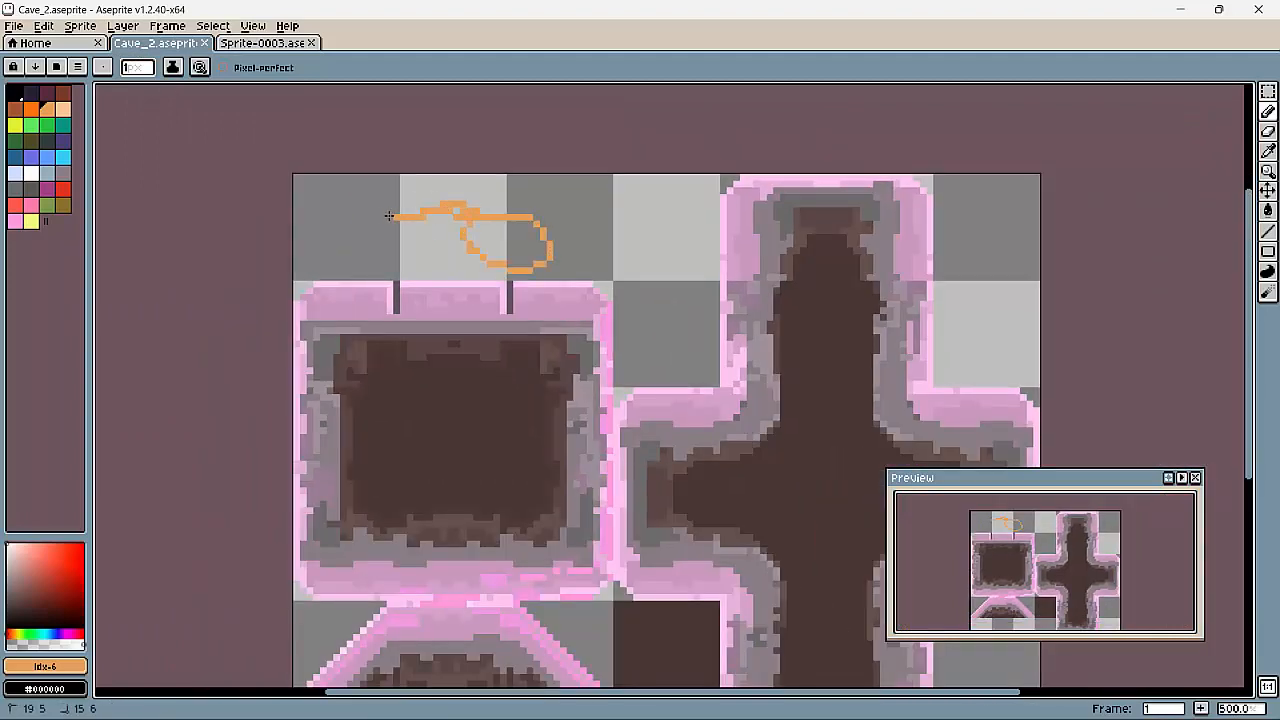
click(263, 43)
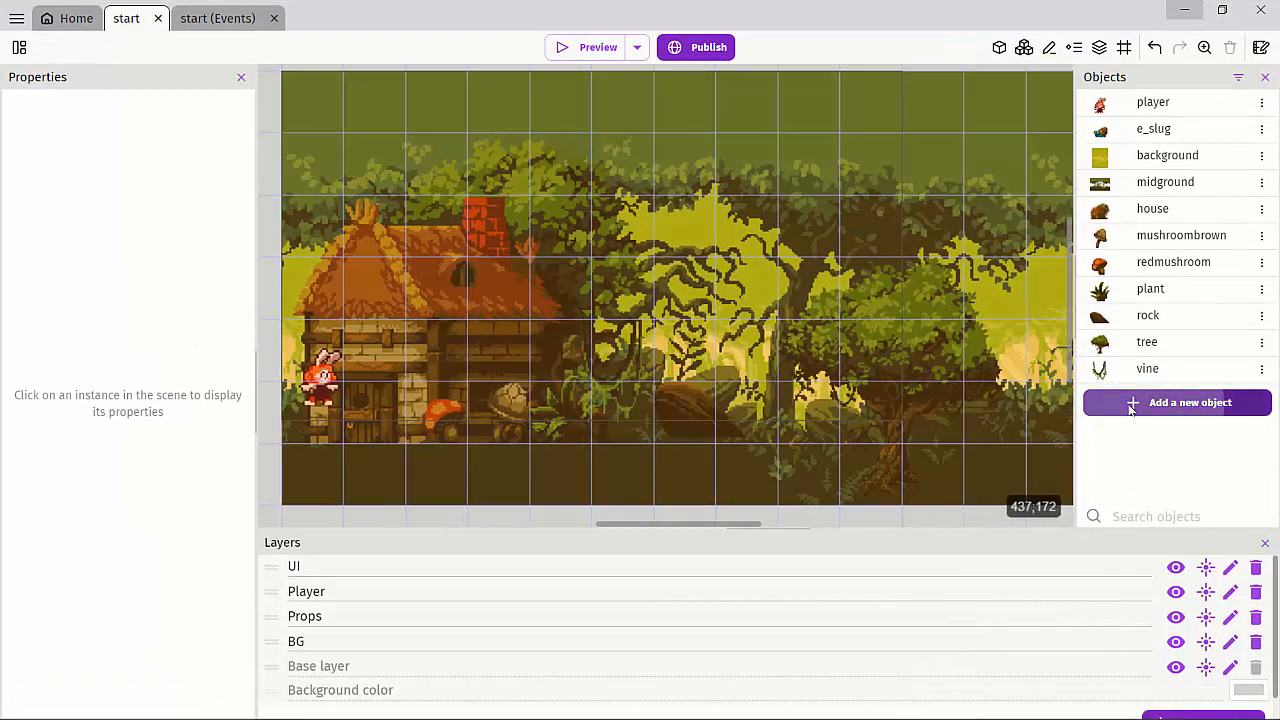
- Add sprite object NewSprite with a first animation and open it in Piskel
click(1177, 402)
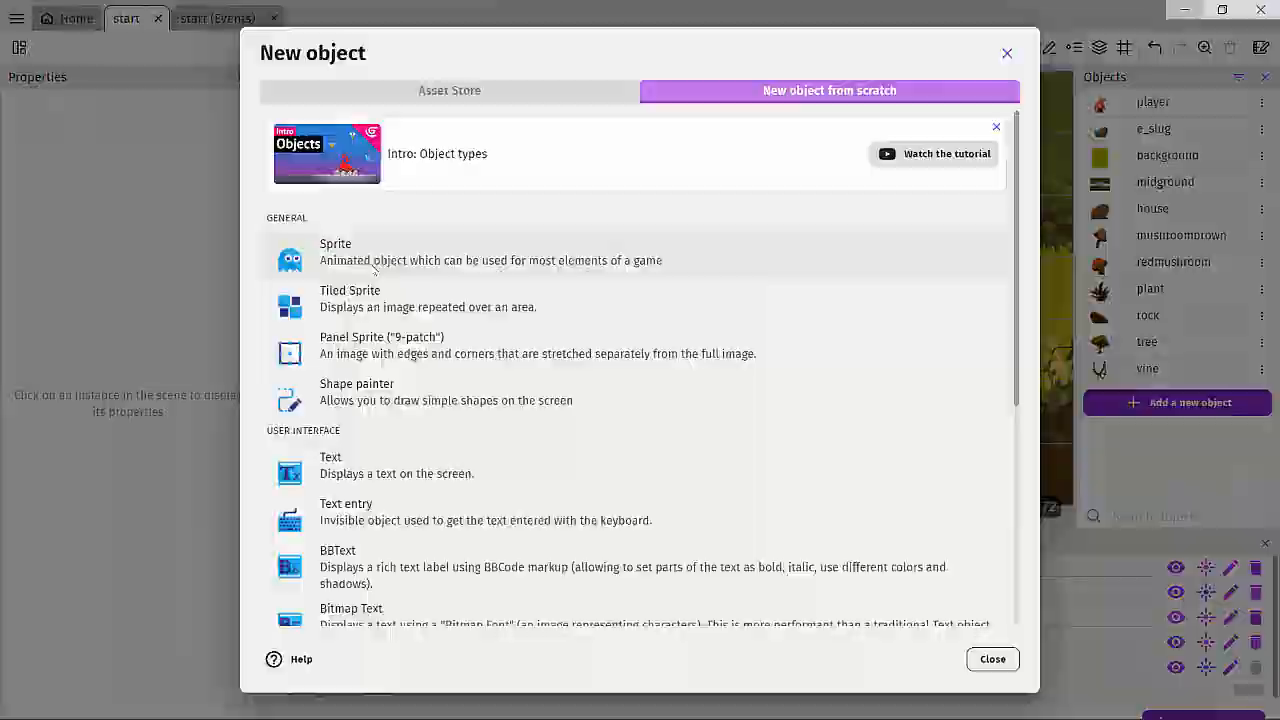
click(335, 251)
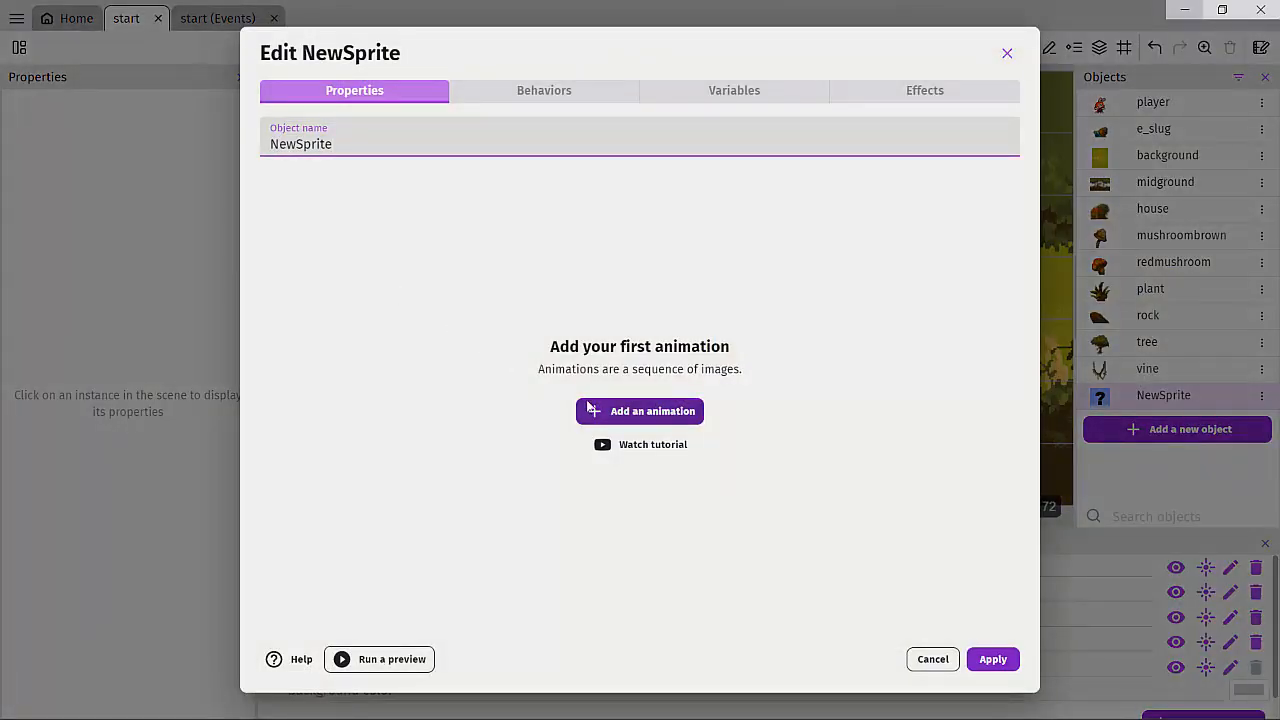
click(652, 411)
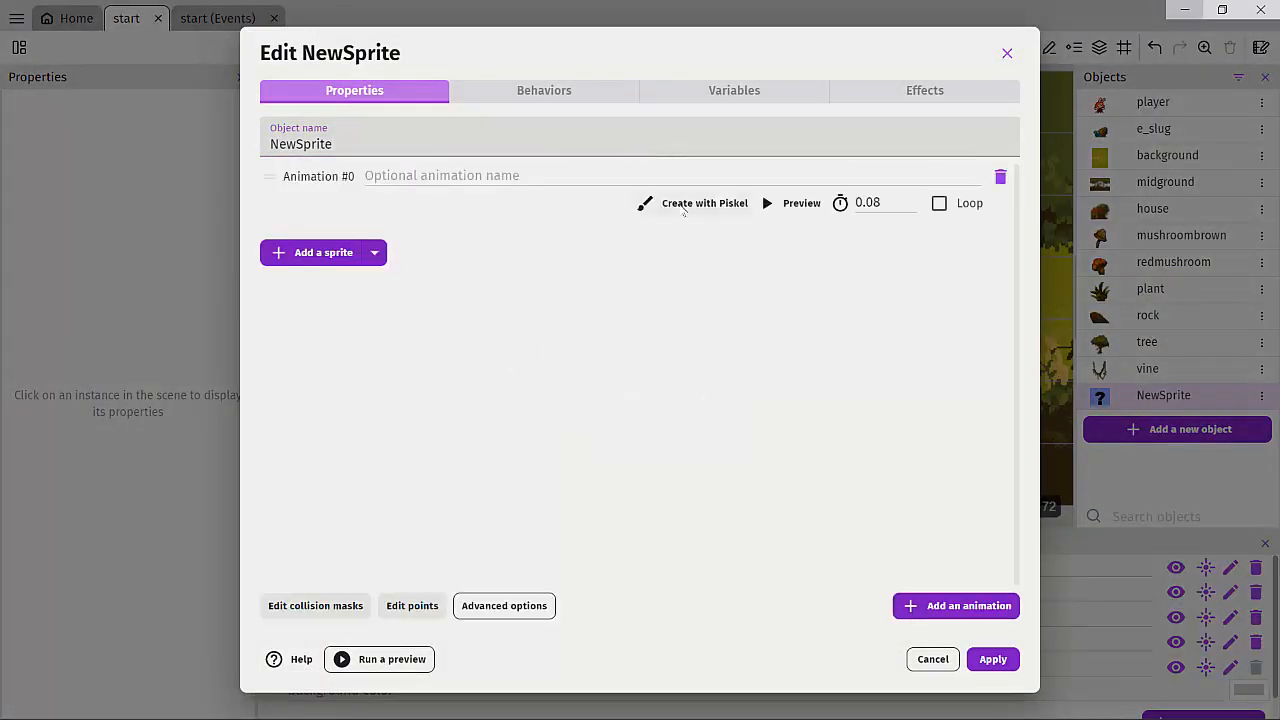
click(704, 203)
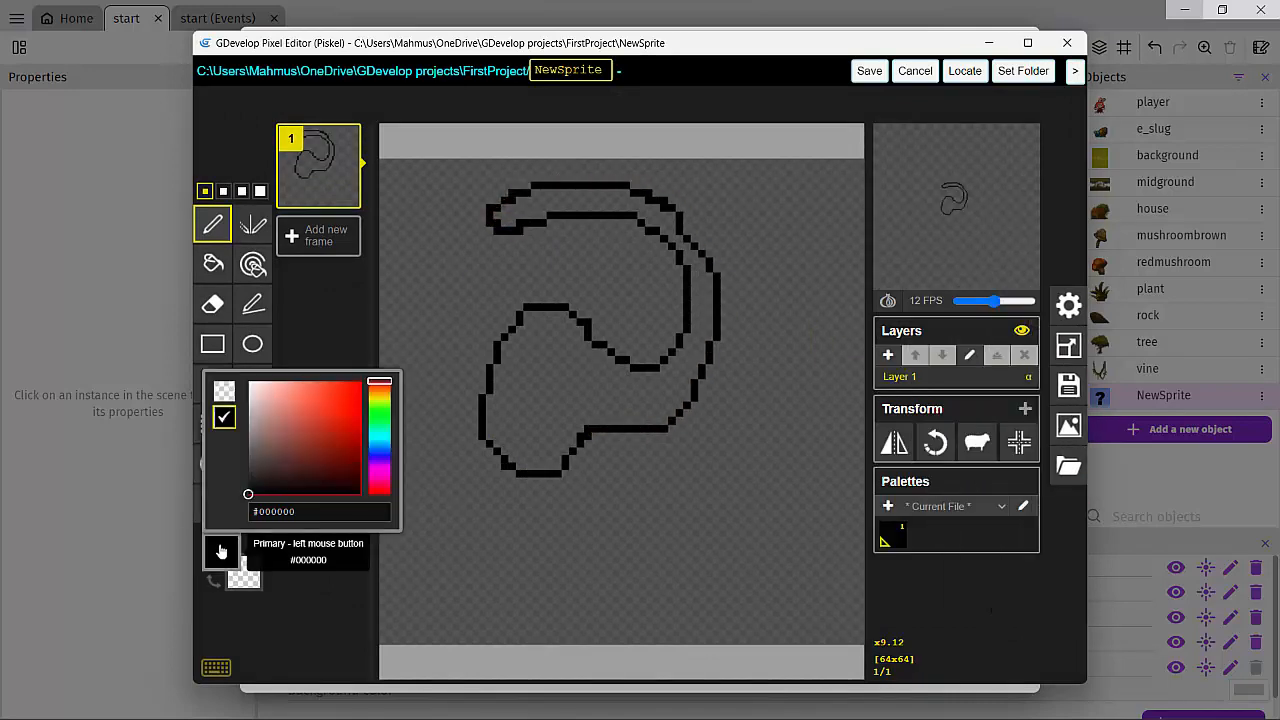
- Paint a red line along the black swirl's top, then close Piskel
drag(520, 338, 555, 332)
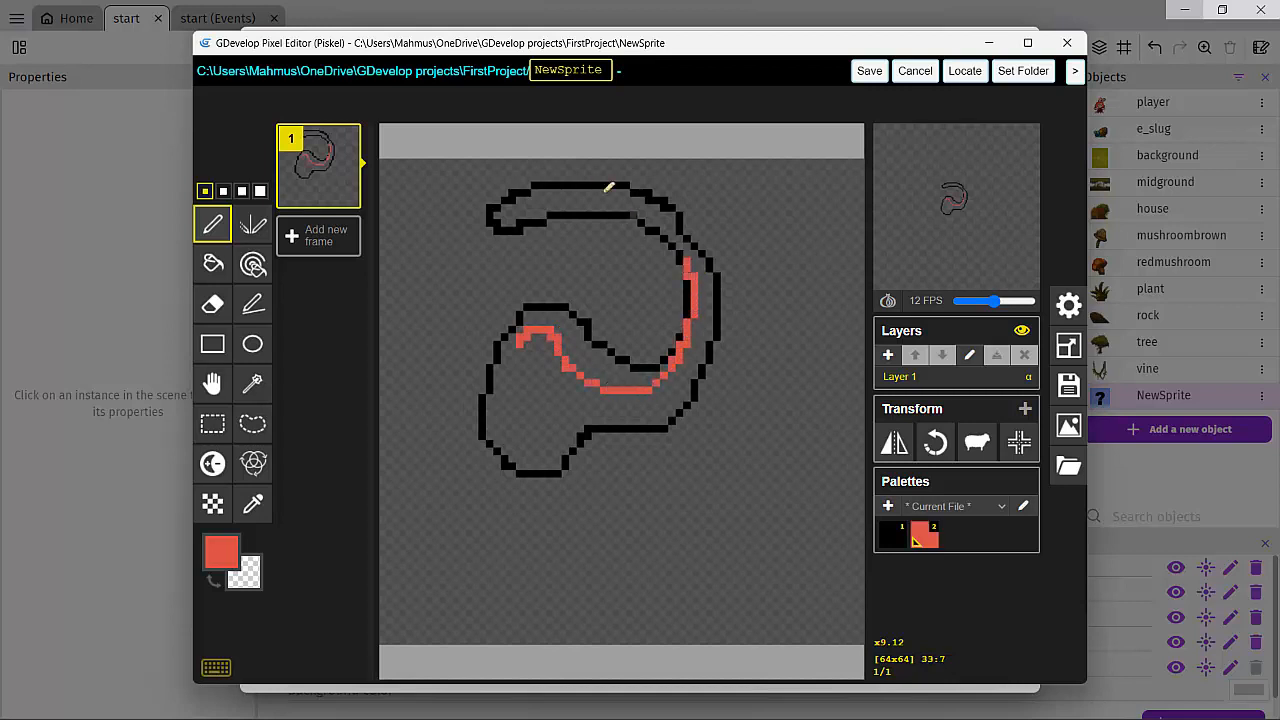
drag(530, 192, 610, 192)
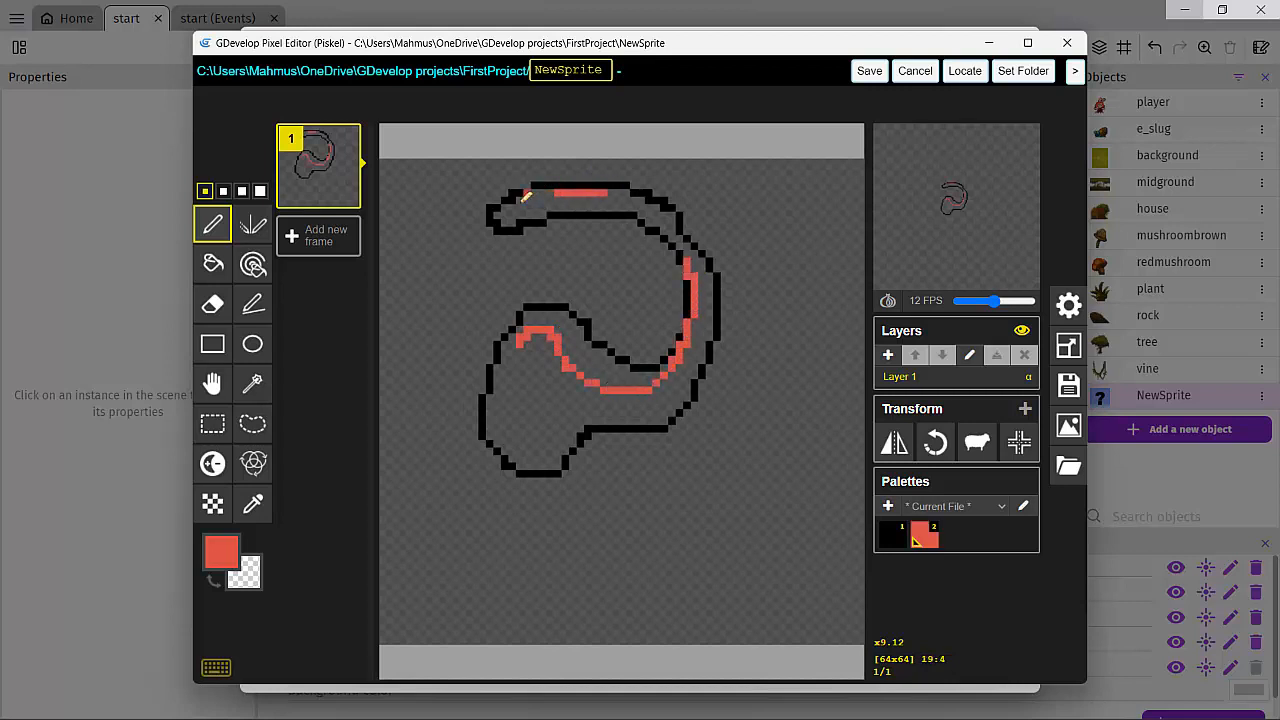
click(517, 197)
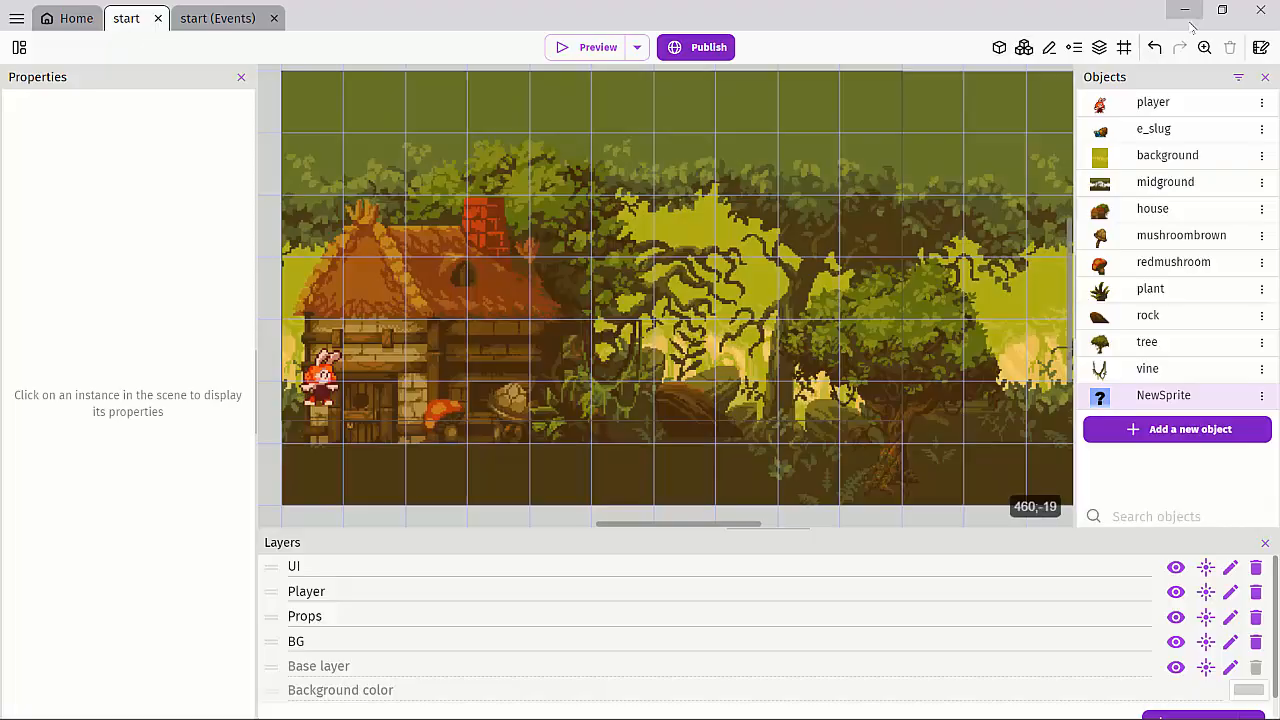
- Minimize GDevelop and bring up the Download | Tiled page in Edge
click(76, 18)
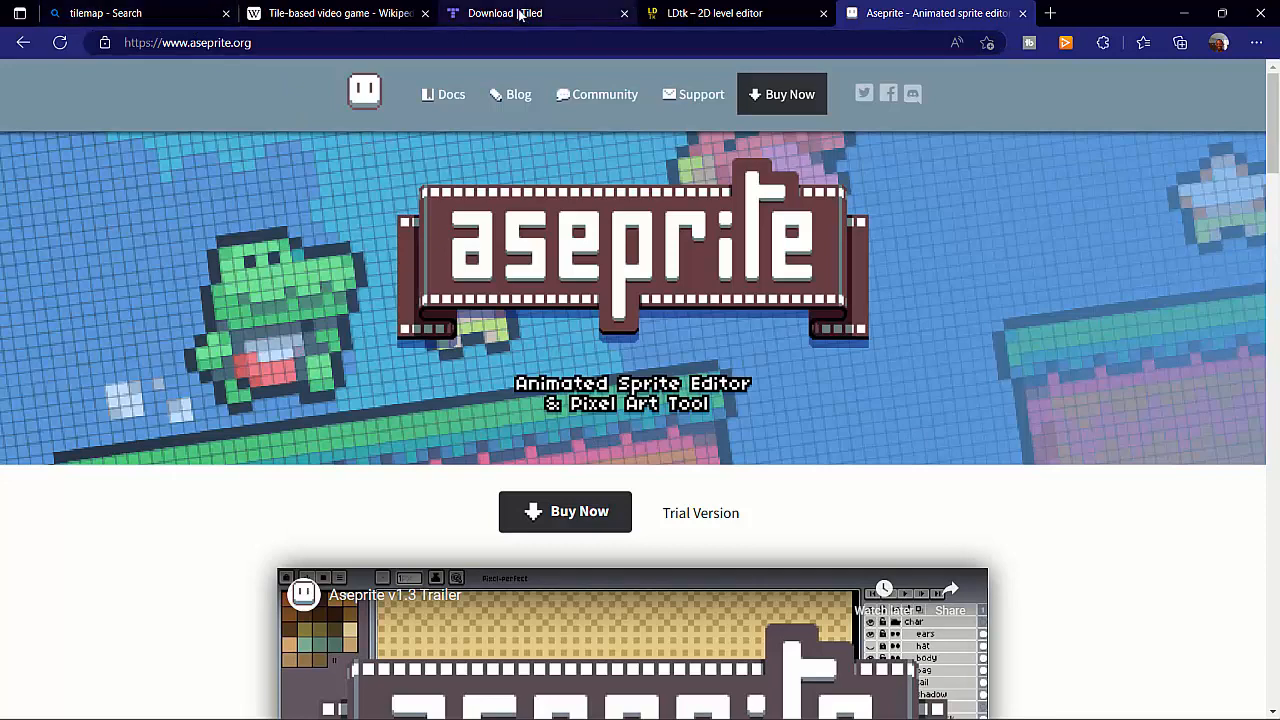
click(505, 13)
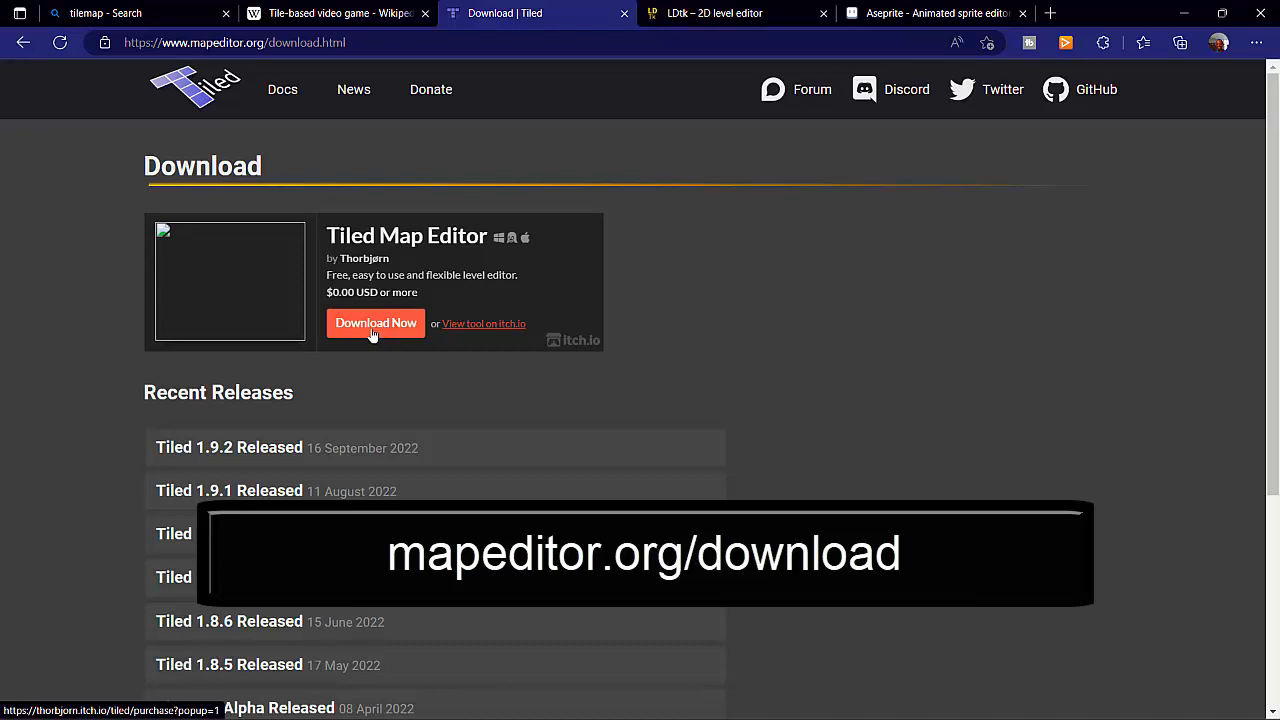
- Choose Download Now for Tiled Map Editor and decline to pay
click(375, 323)
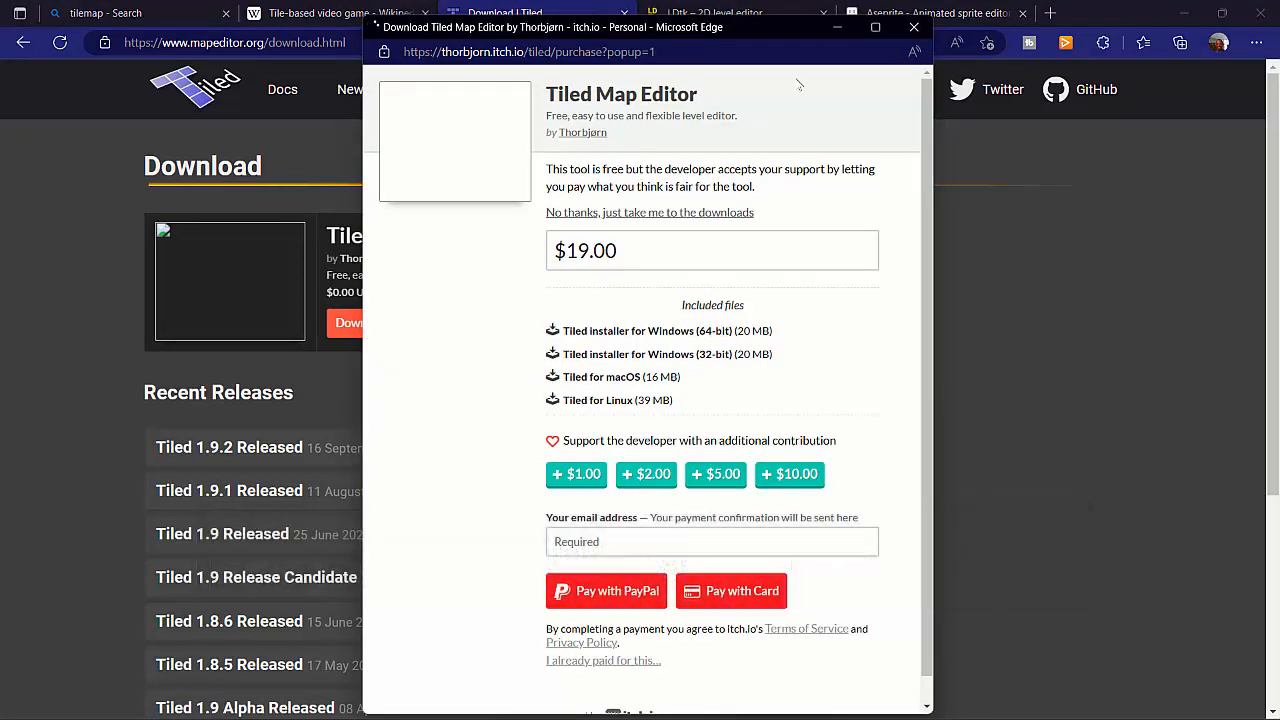
click(874, 27)
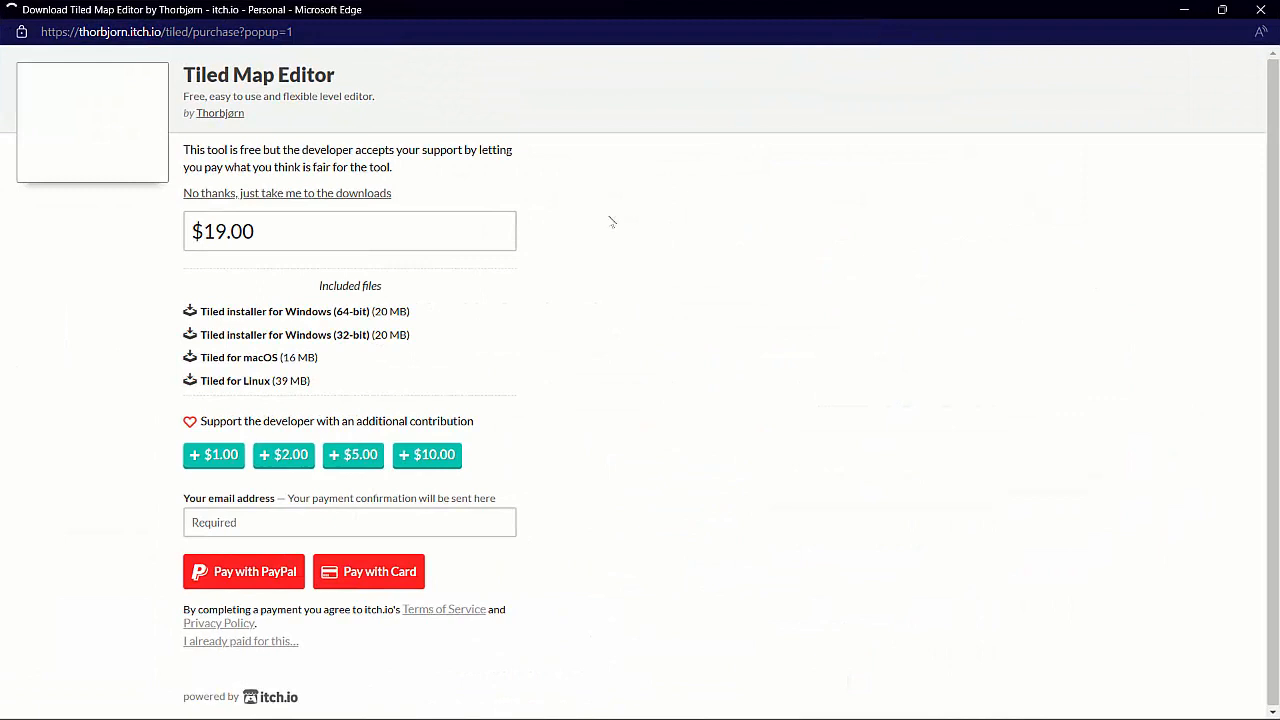
mouse_move(122, 373)
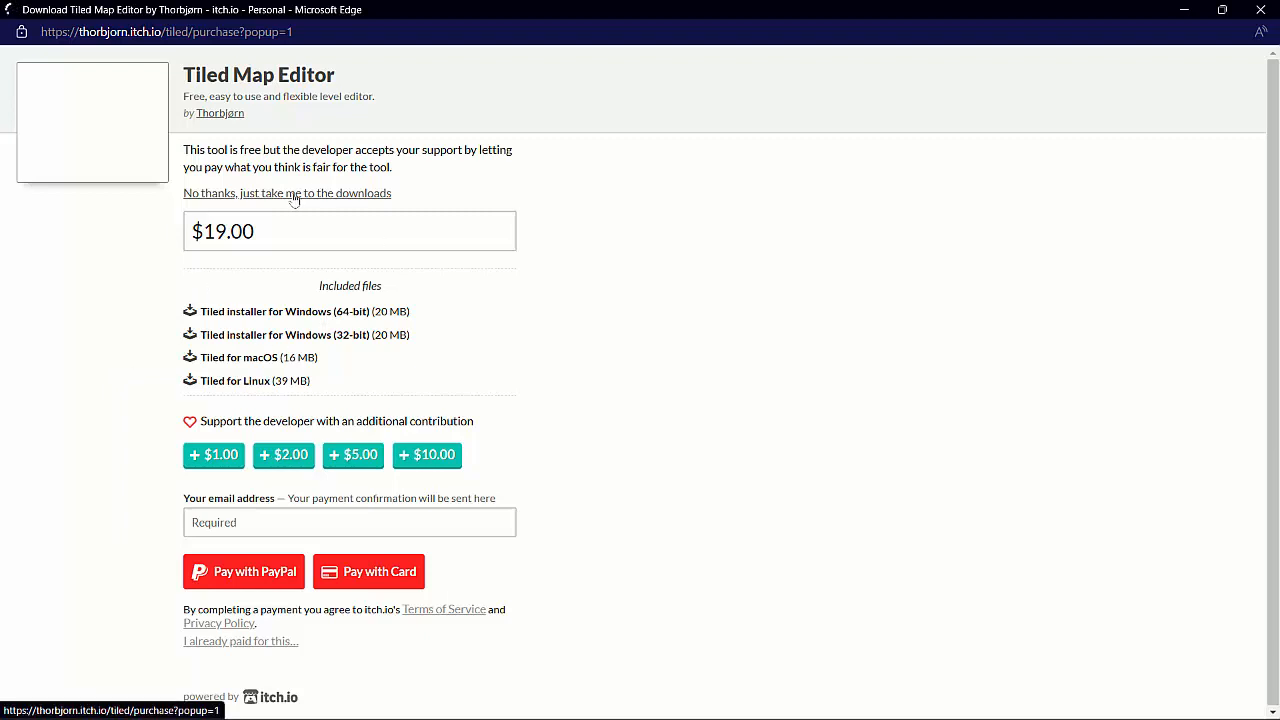
click(287, 193)
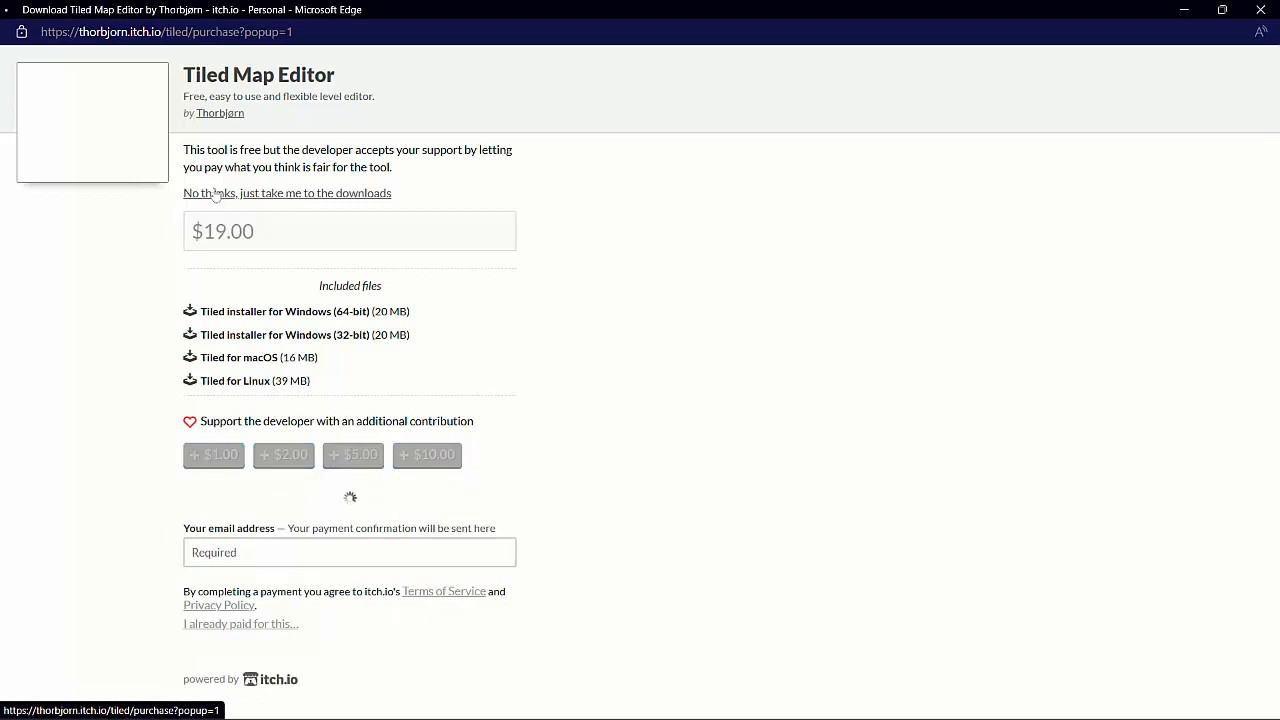
click(286, 193)
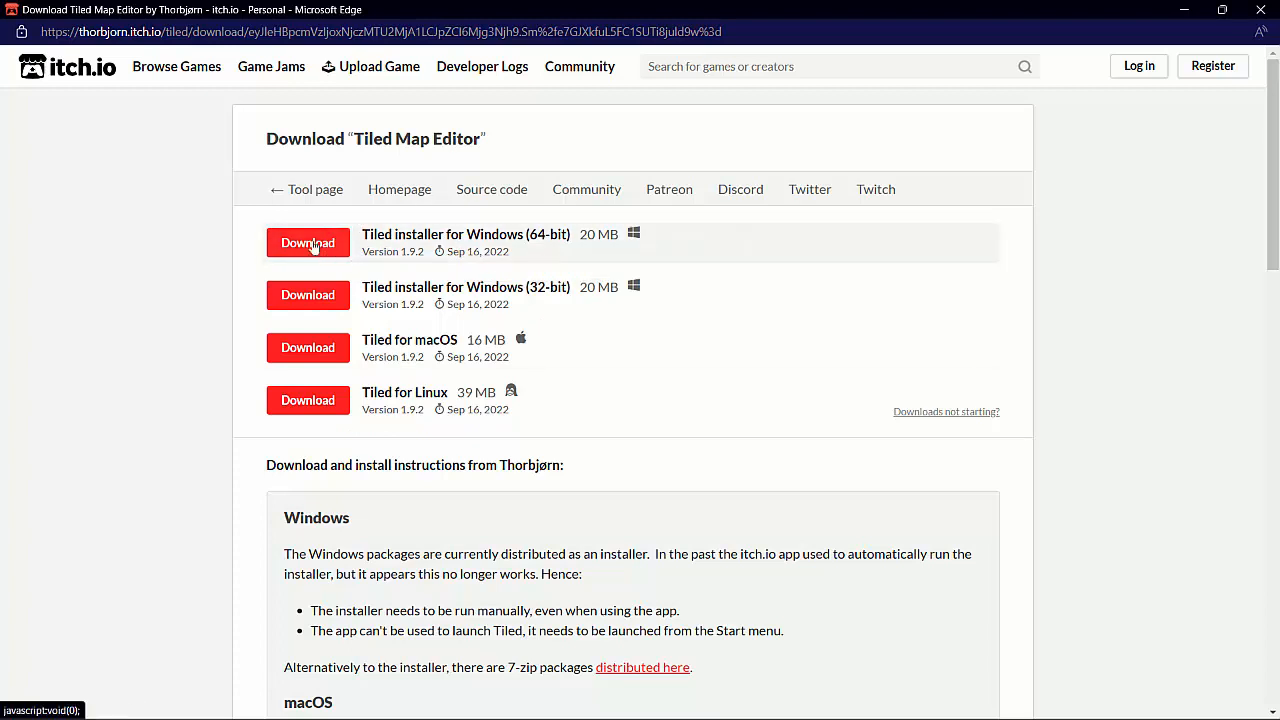
- Scroll the Tiled download page to the Windows 64-bit installer (1.9.2) listing
scroll(down, 3)
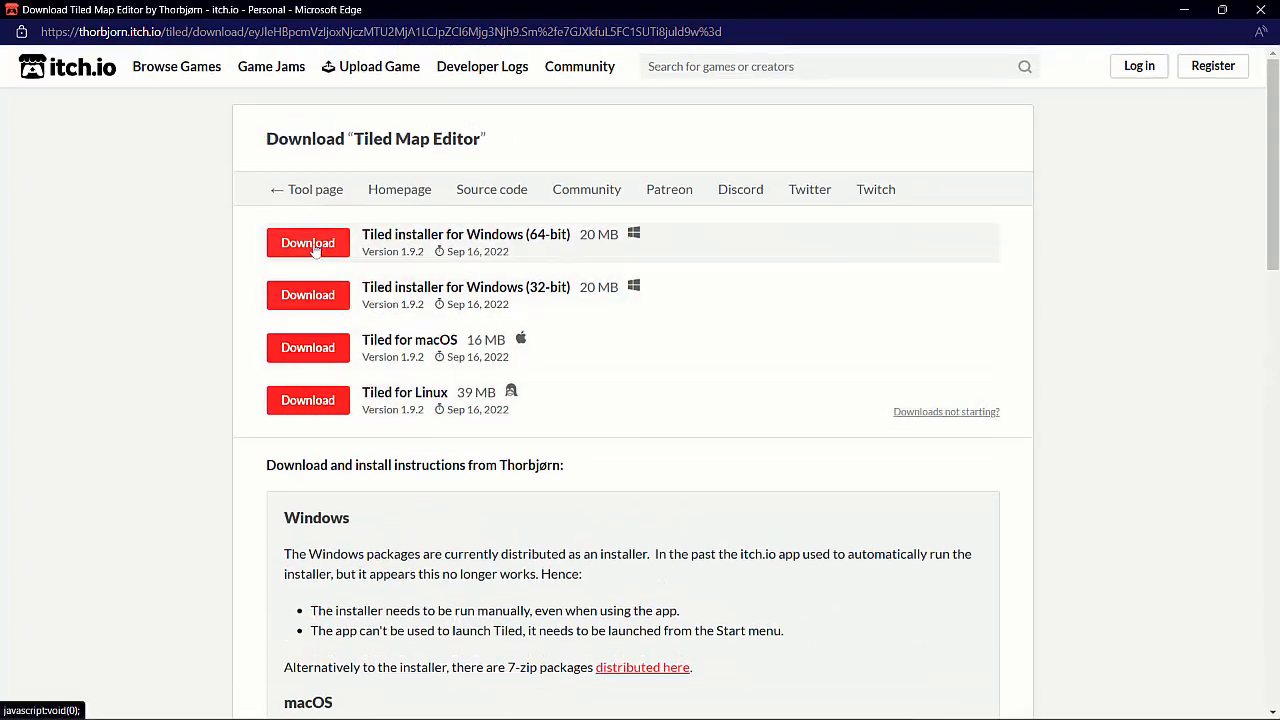
mouse_move(586, 189)
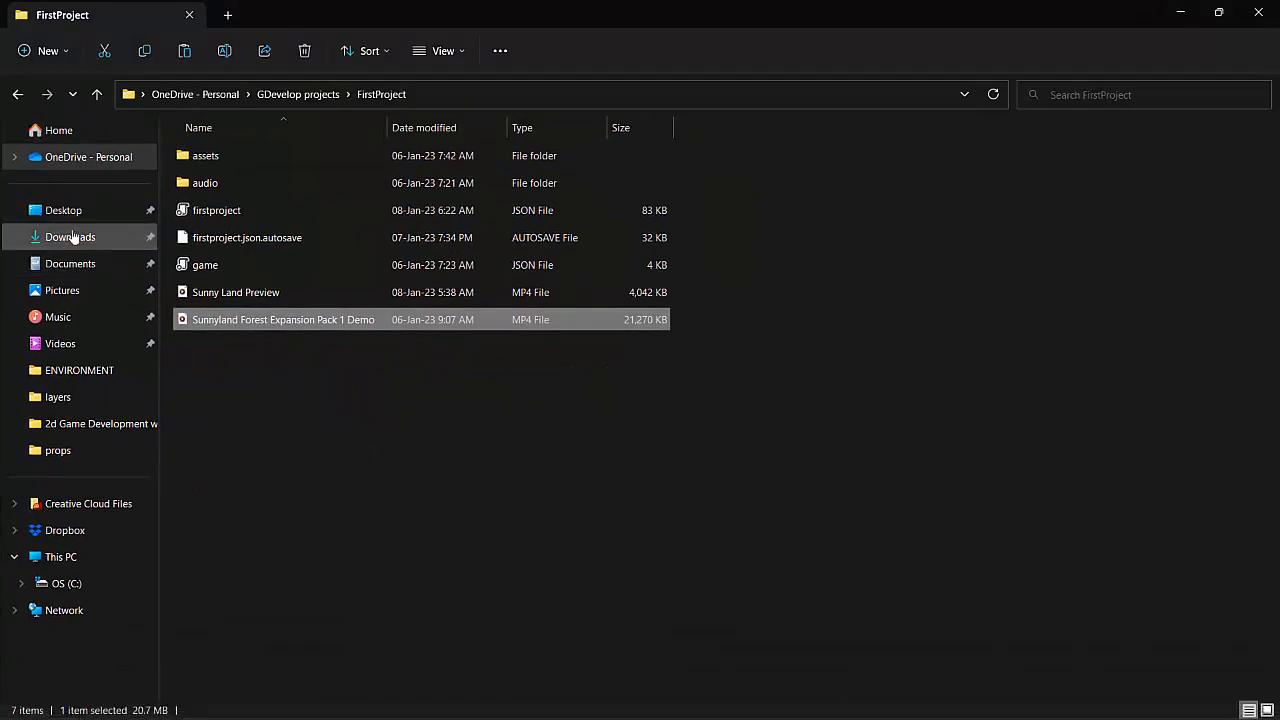
- Launch the Tiled-1.9.2_Windows_x86_64 installer from the Downloads folder
click(70, 237)
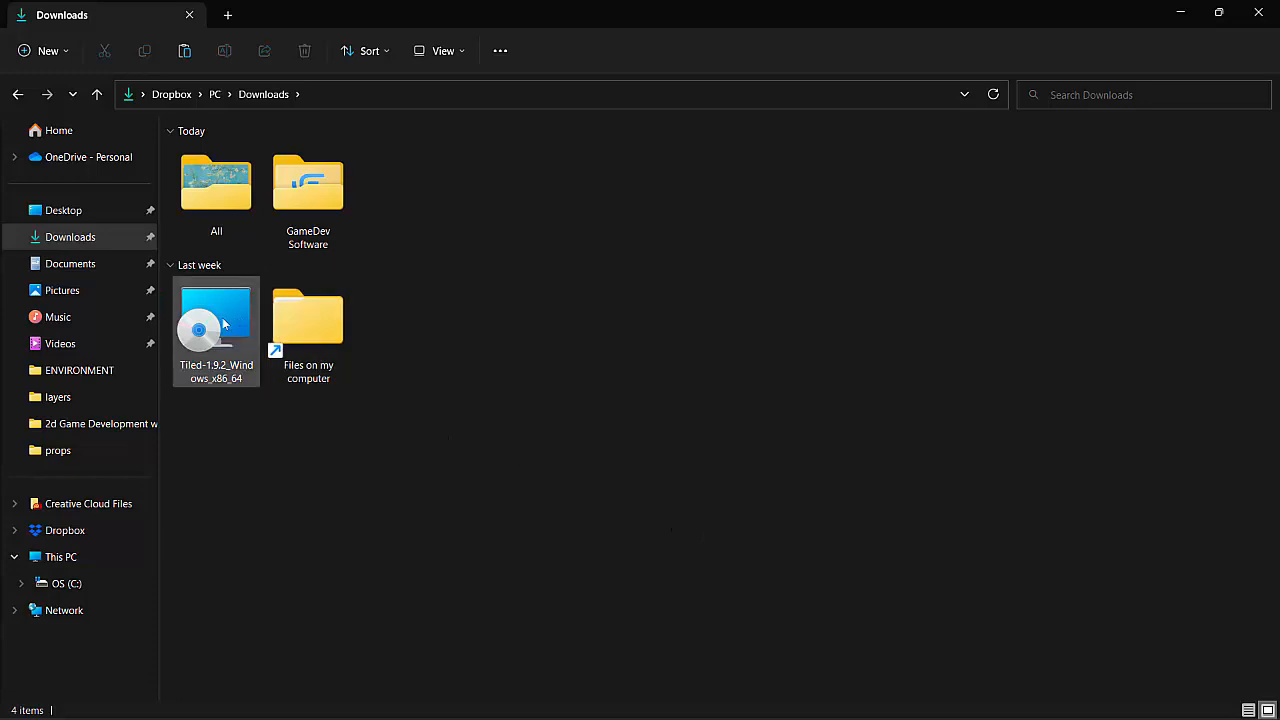
mouse_move(222, 332)
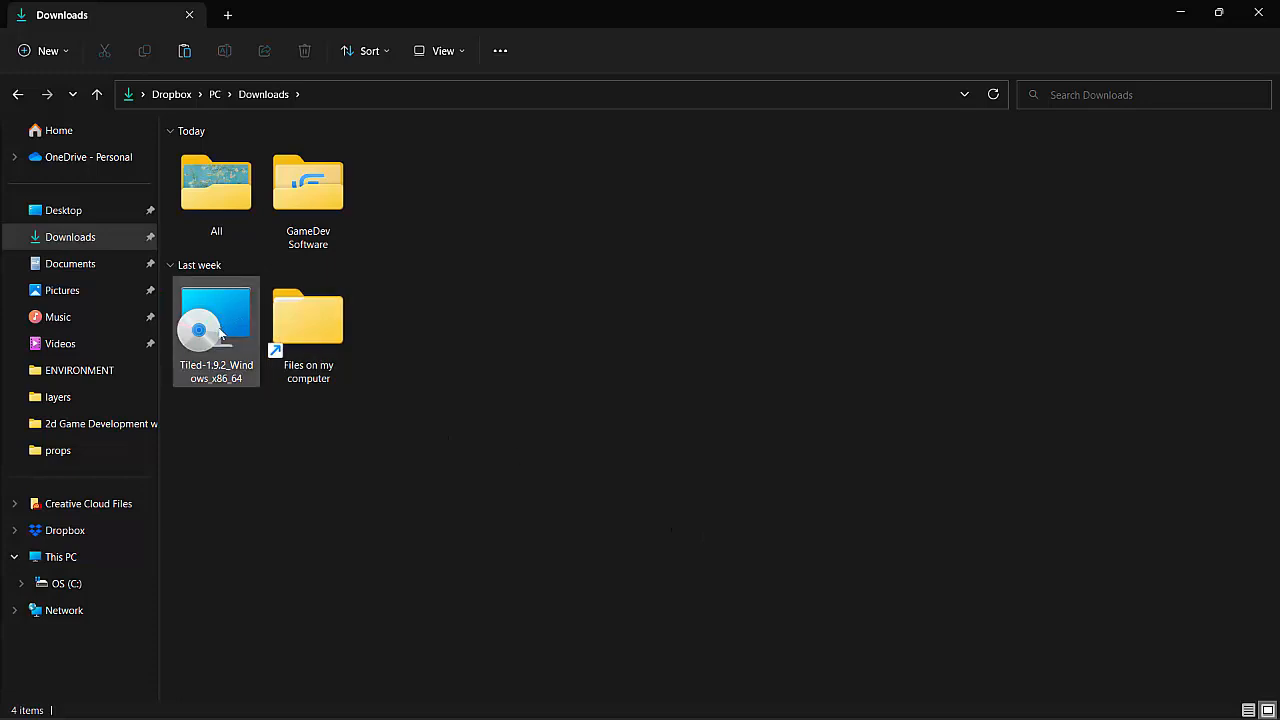
right_click(216, 325)
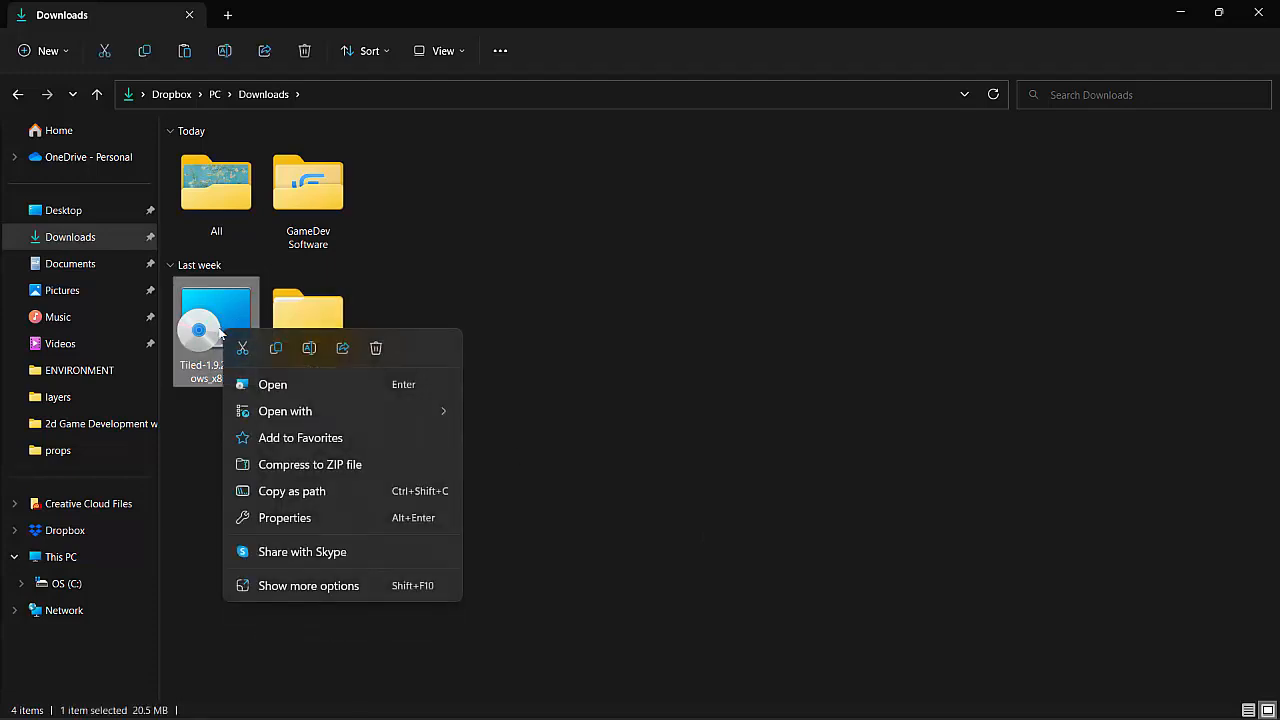
mouse_move(310, 440)
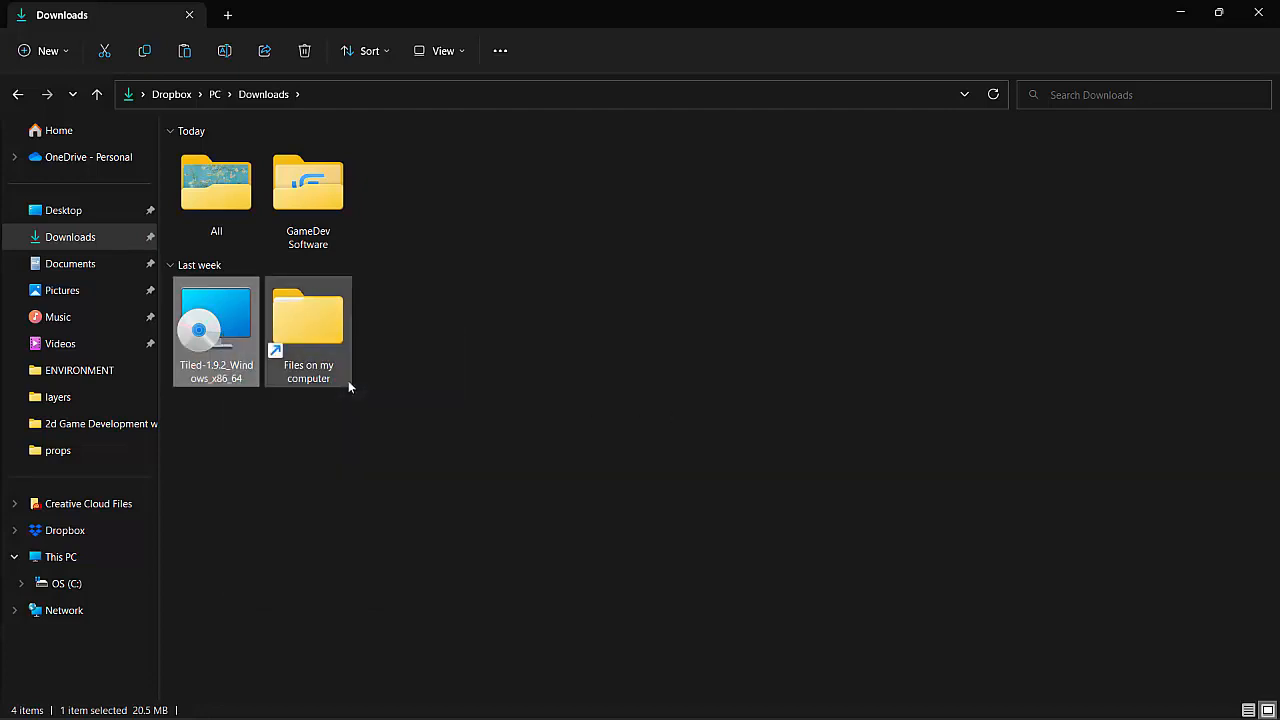
double_click(216, 315)
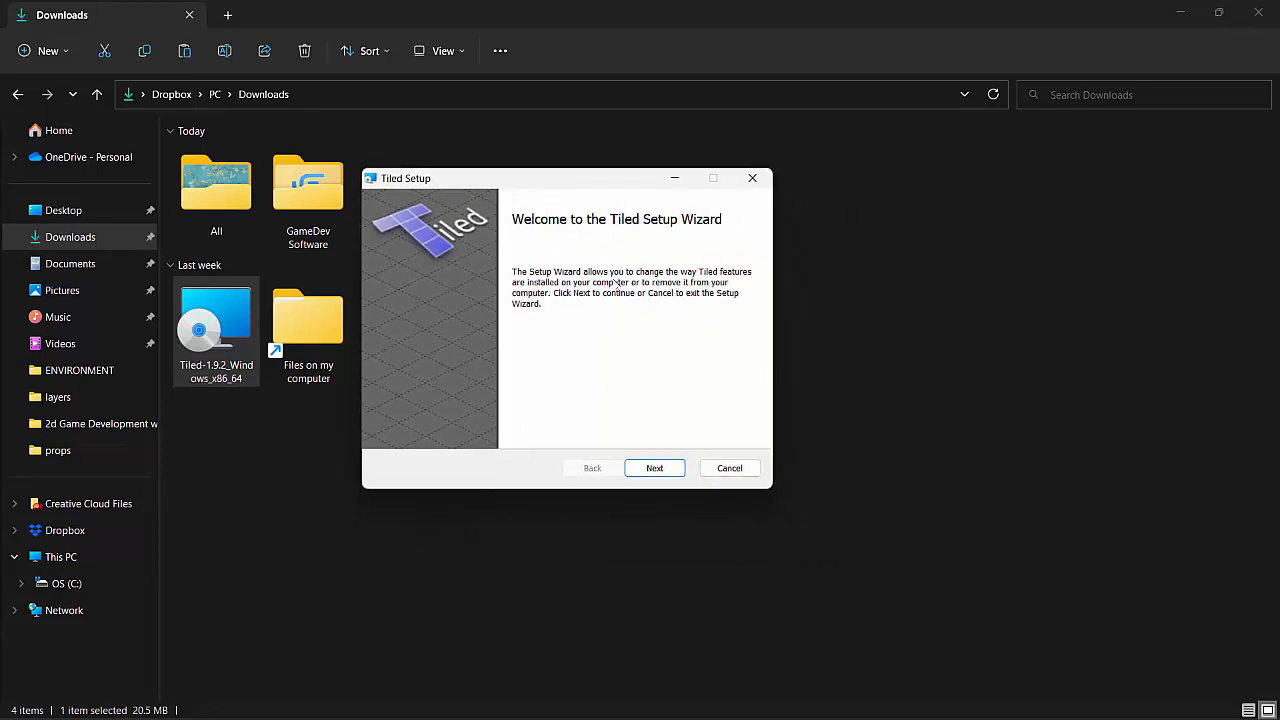
- Advance one page, then cancel the Tiled setup wizard and finish
click(655, 468)
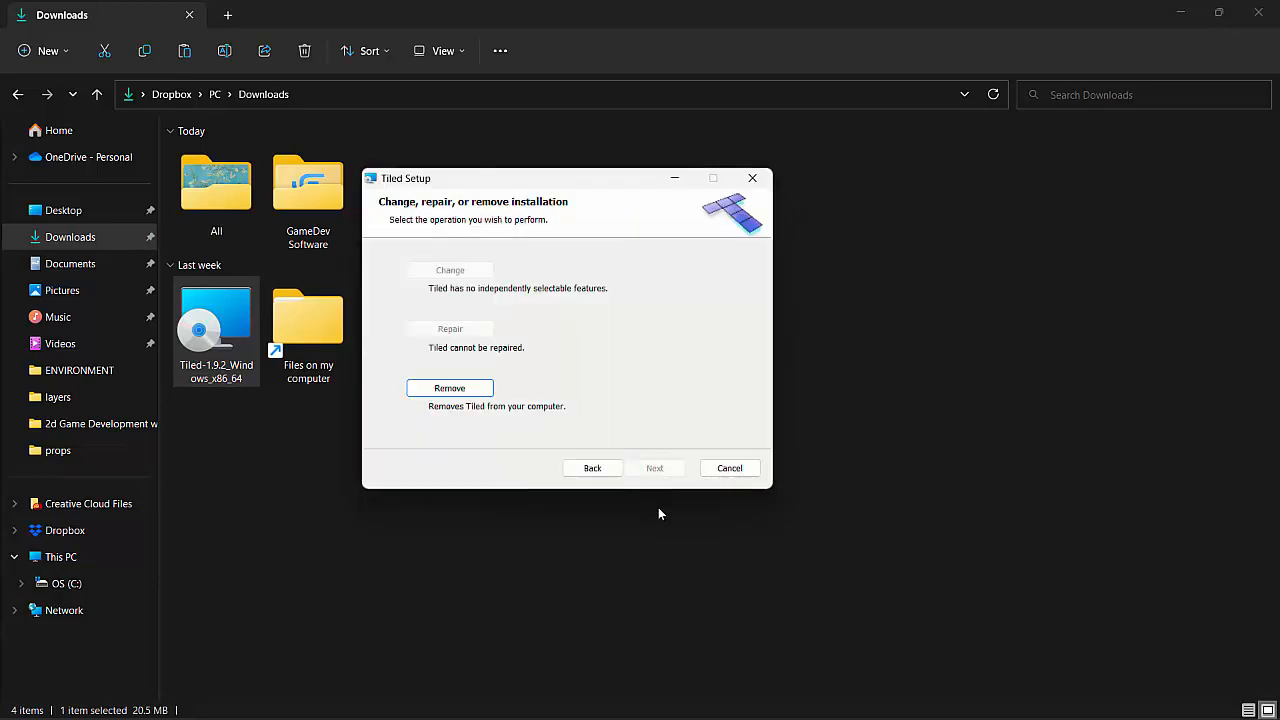
mouse_move(596, 328)
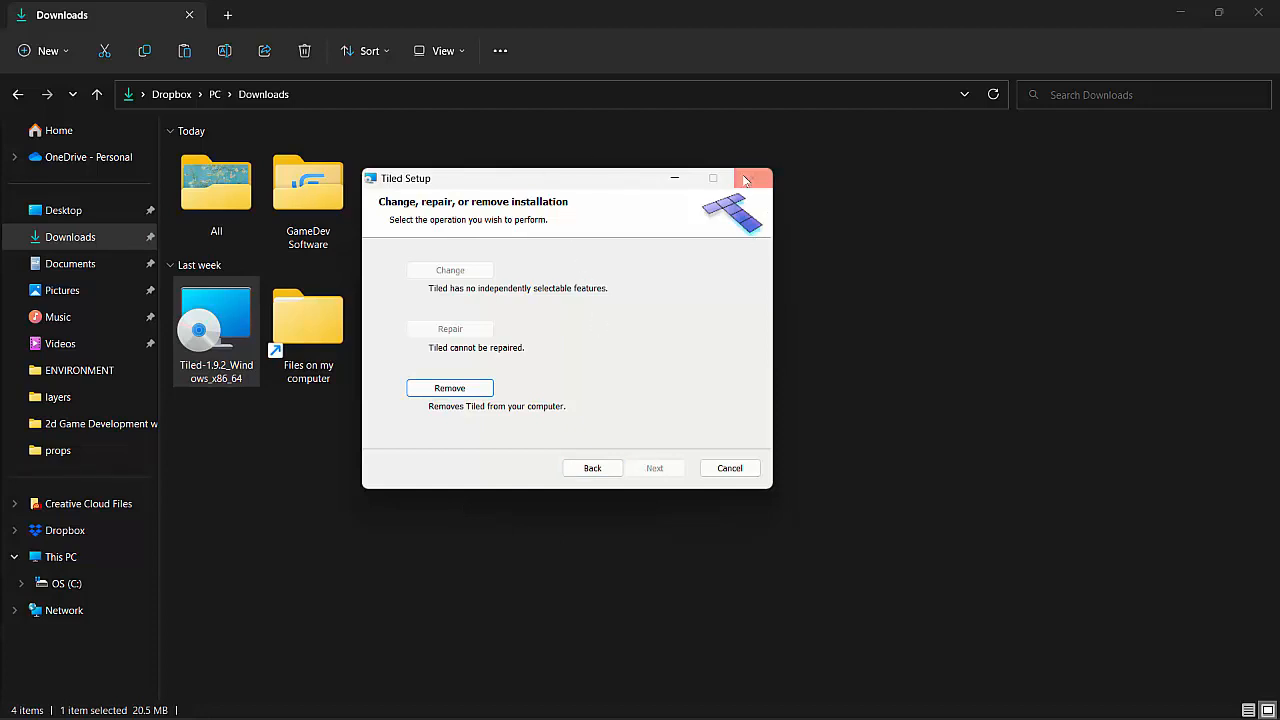
click(753, 178)
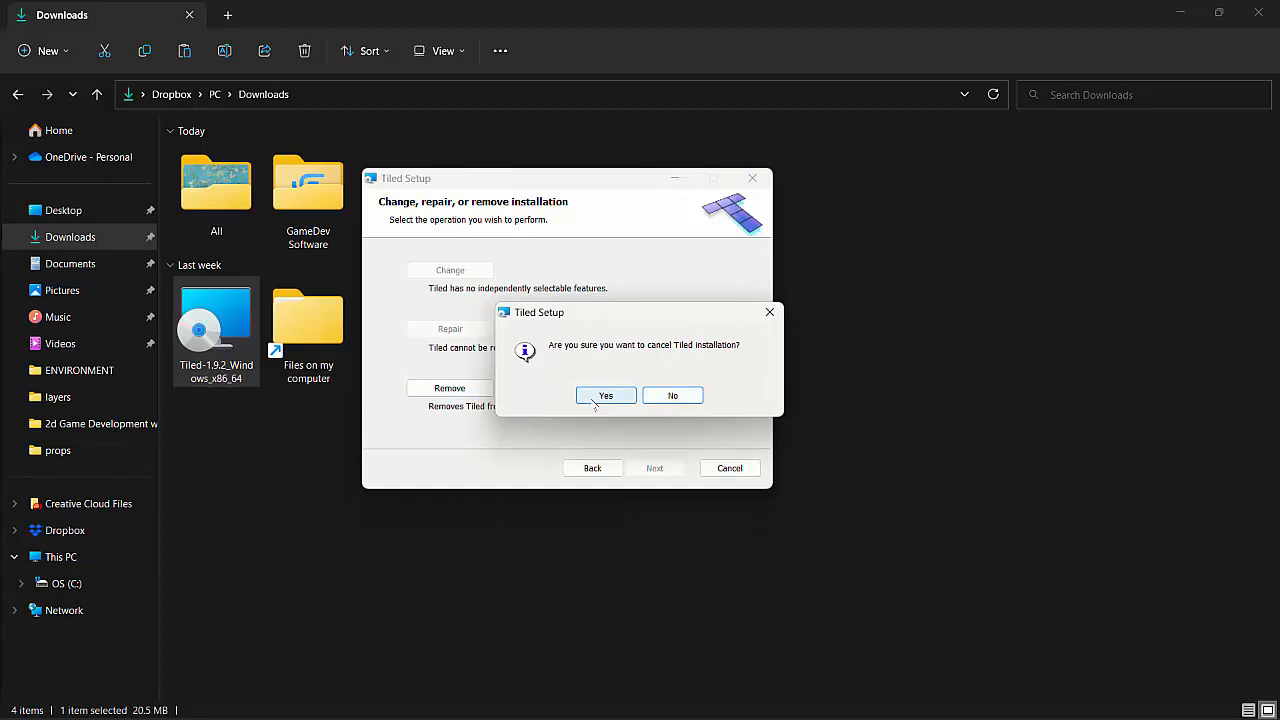
click(605, 395)
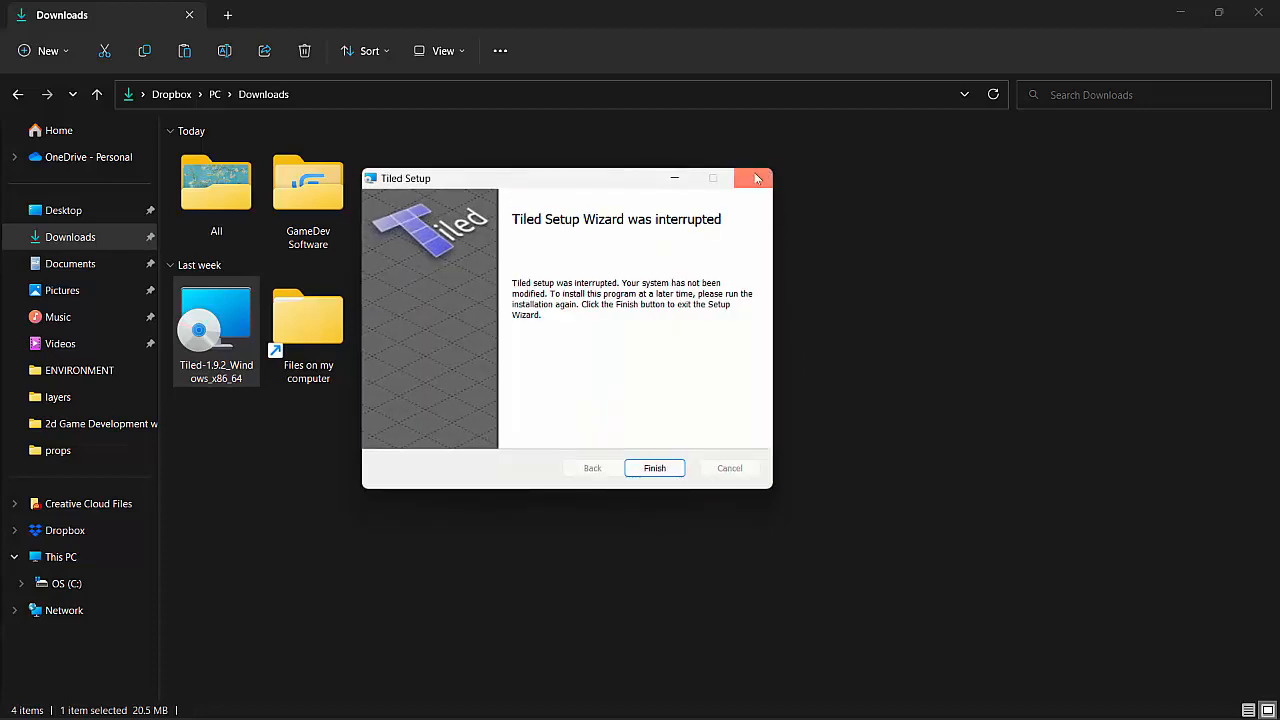
click(654, 468)
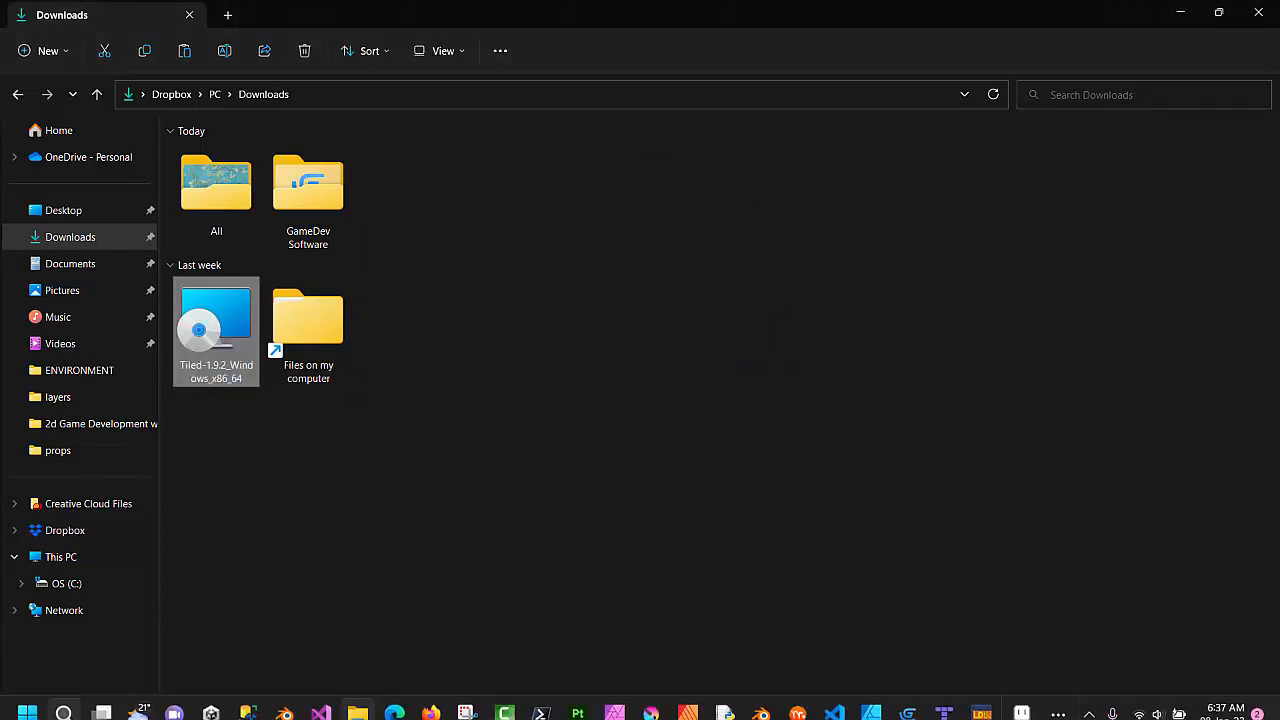
- Search the Start menu for 'tiled' and open the Tiled app's shortcut options
click(27, 699)
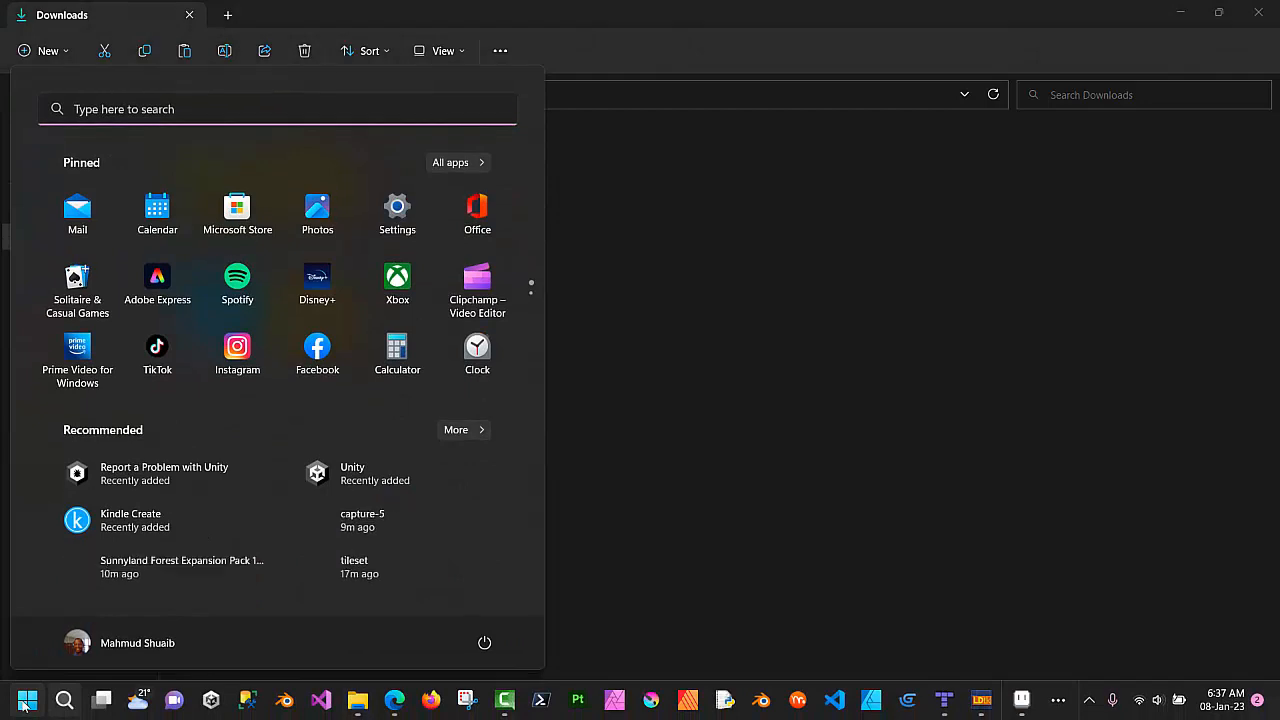
text(tiled)
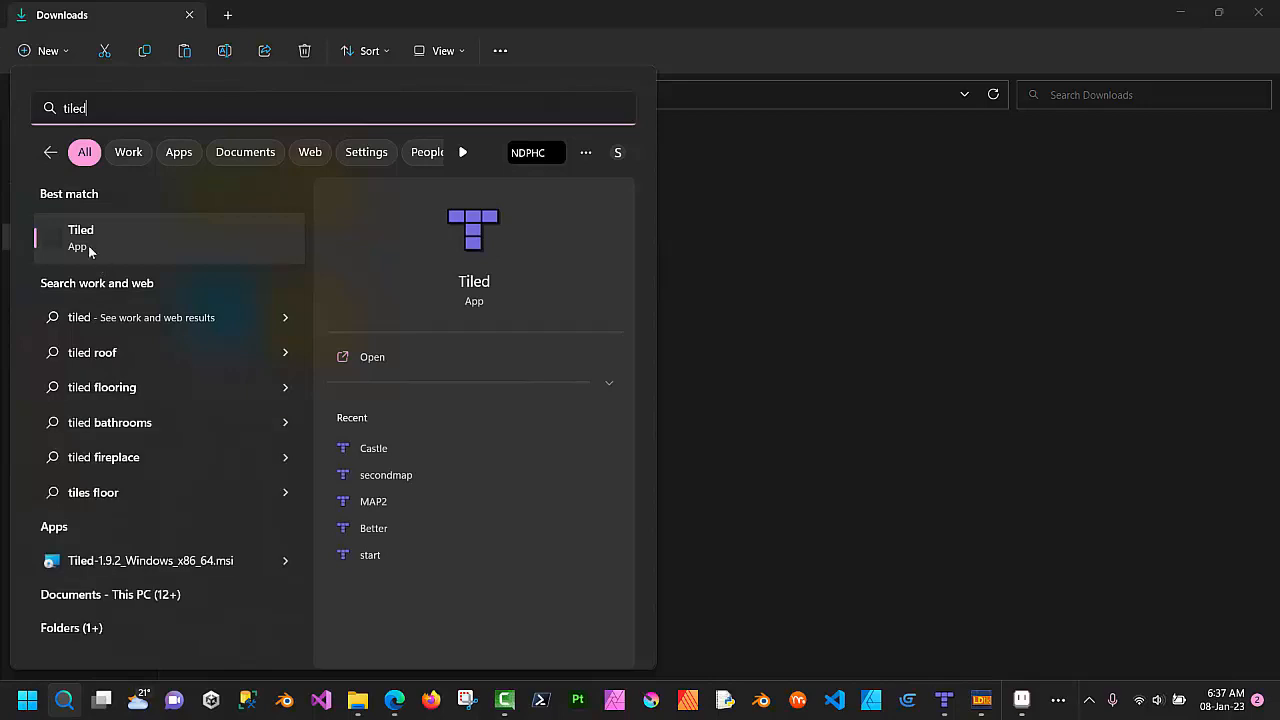
right_click(80, 237)
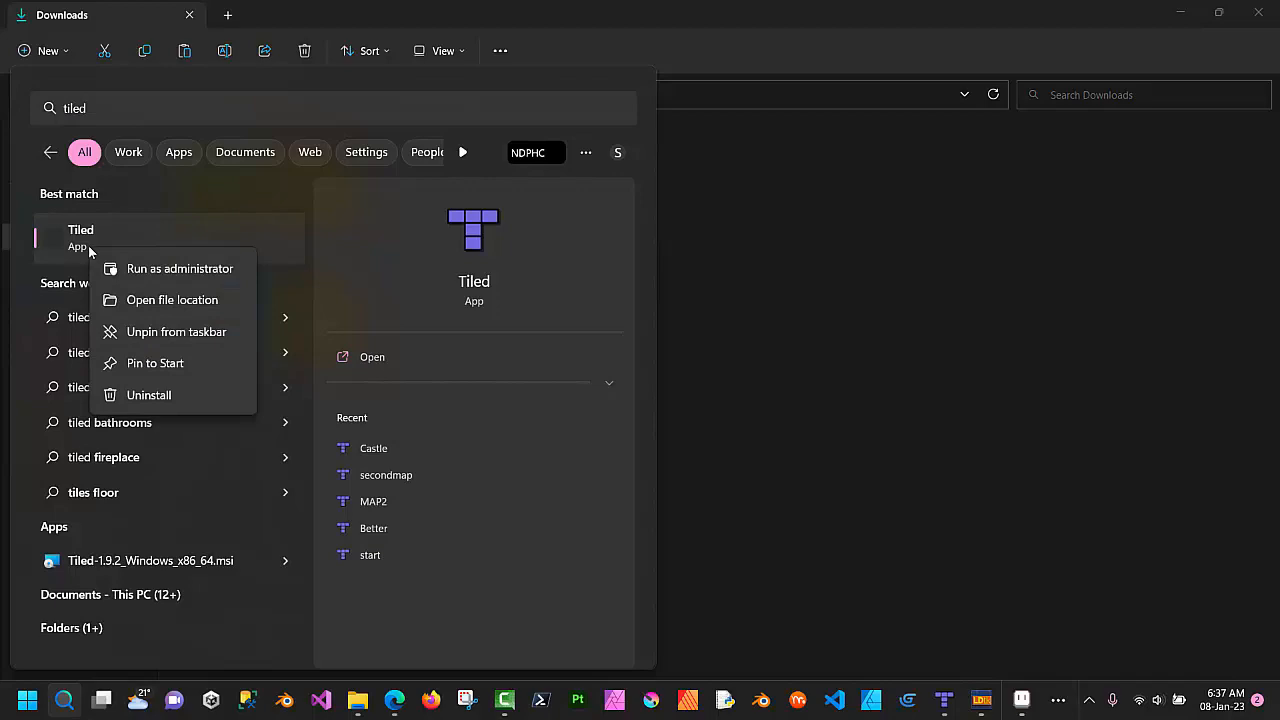
mouse_move(176, 331)
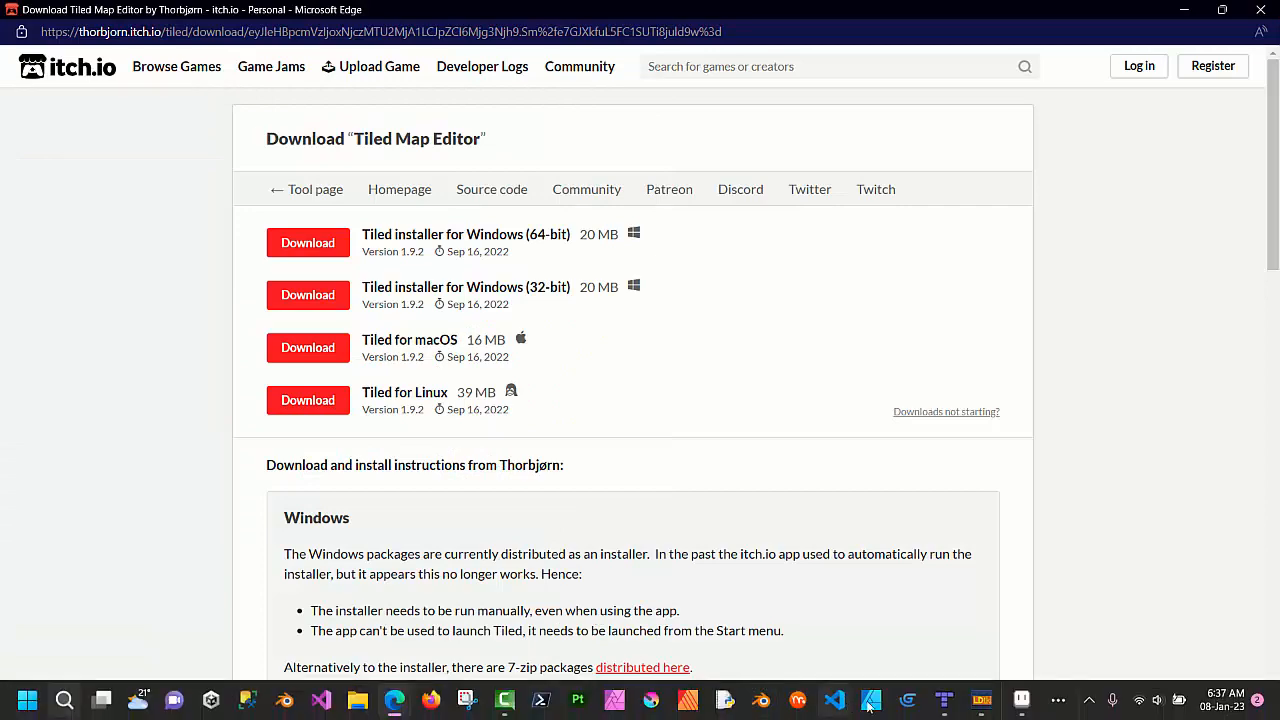
- Return to Edge, leave the itch.io Tiled page and show the ldtk.io site
click(870, 699)
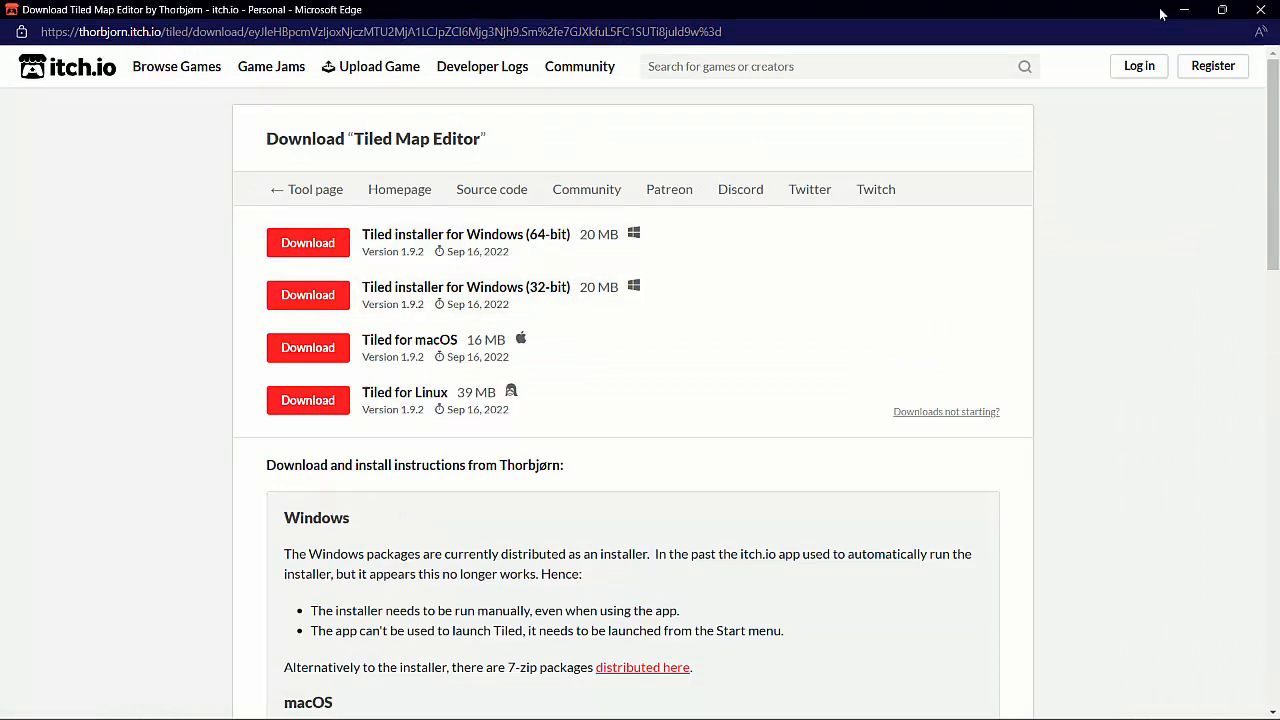
click(712, 13)
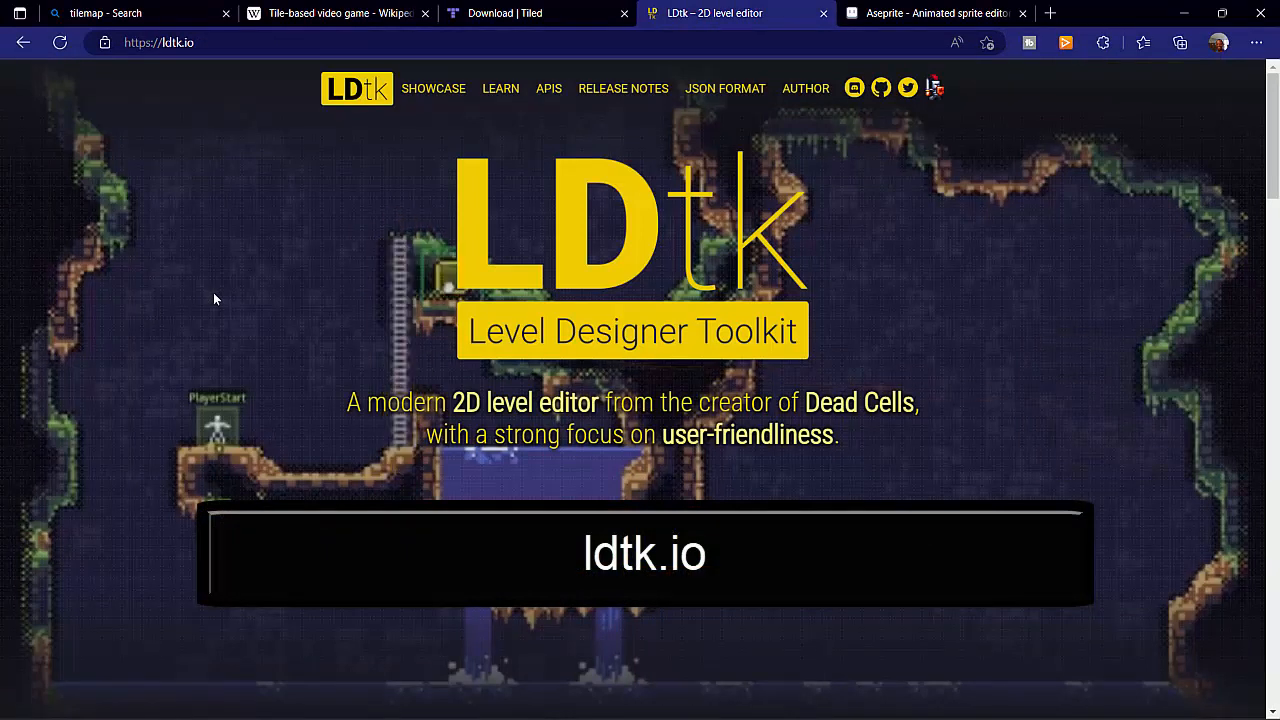
mouse_move(445, 480)
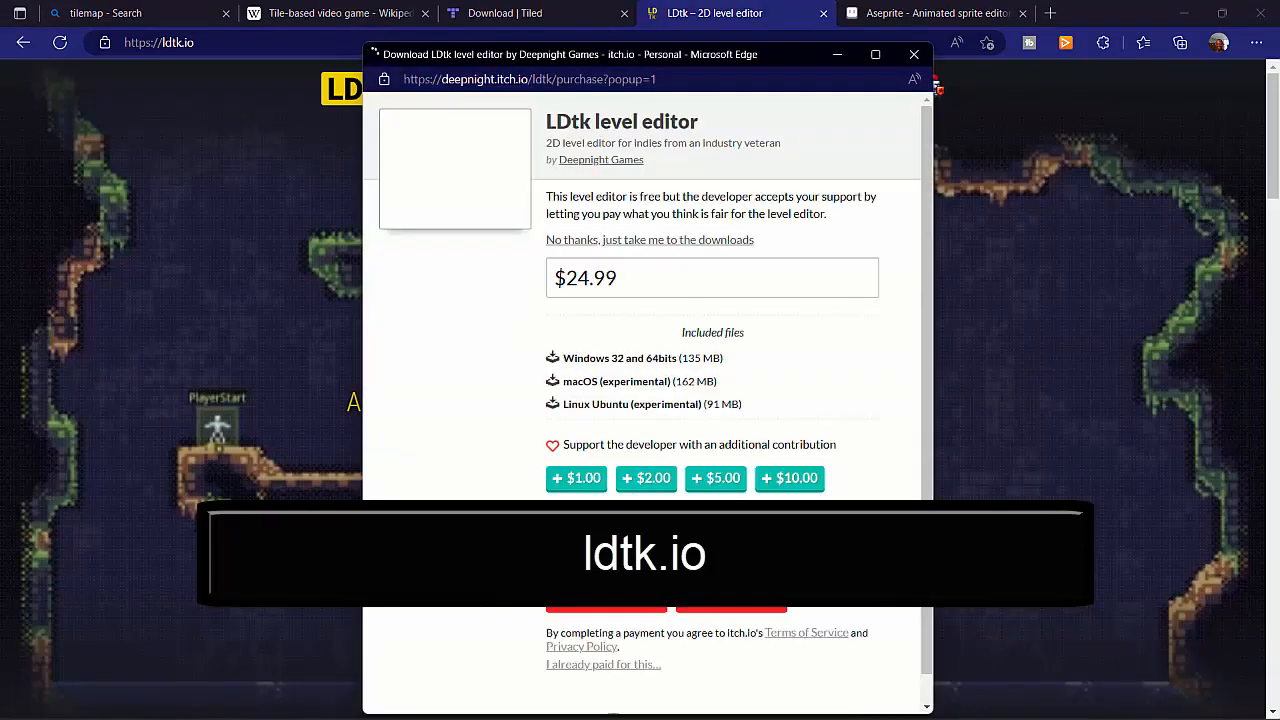
- Maximize the LDtk popup, set the price to $0.00, and skip payment to reach downloads
click(874, 54)
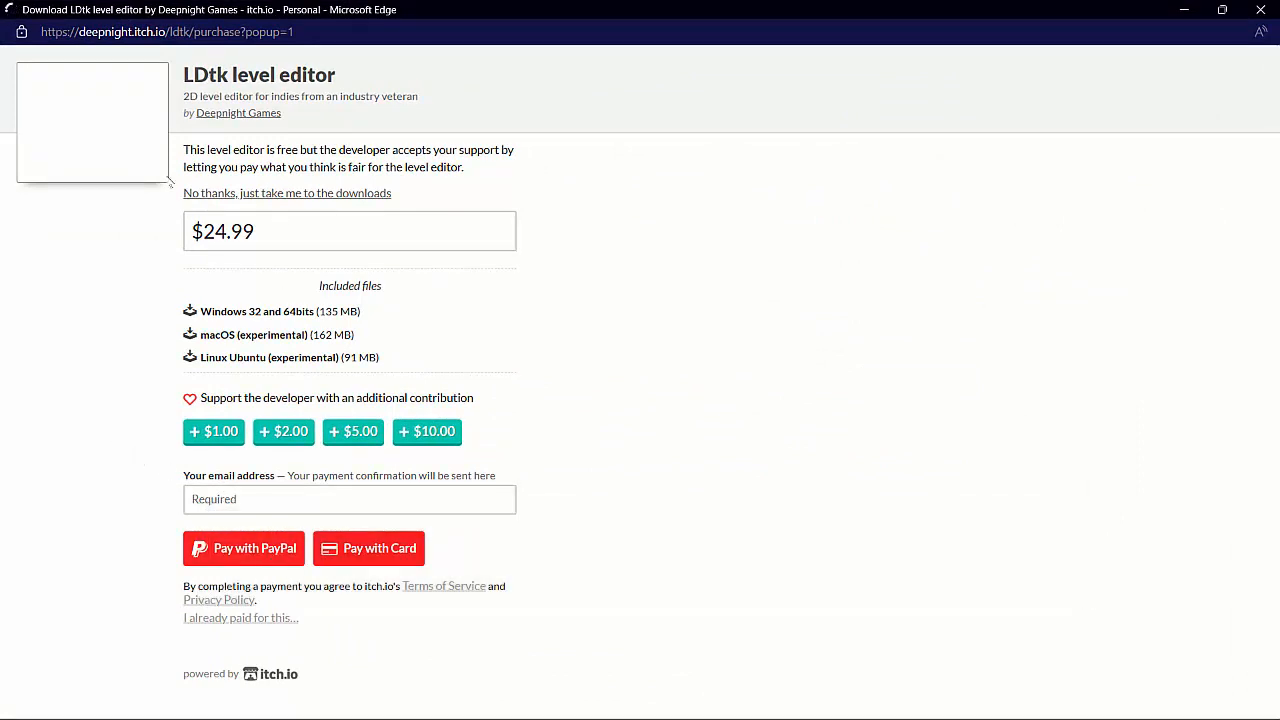
click(349, 231)
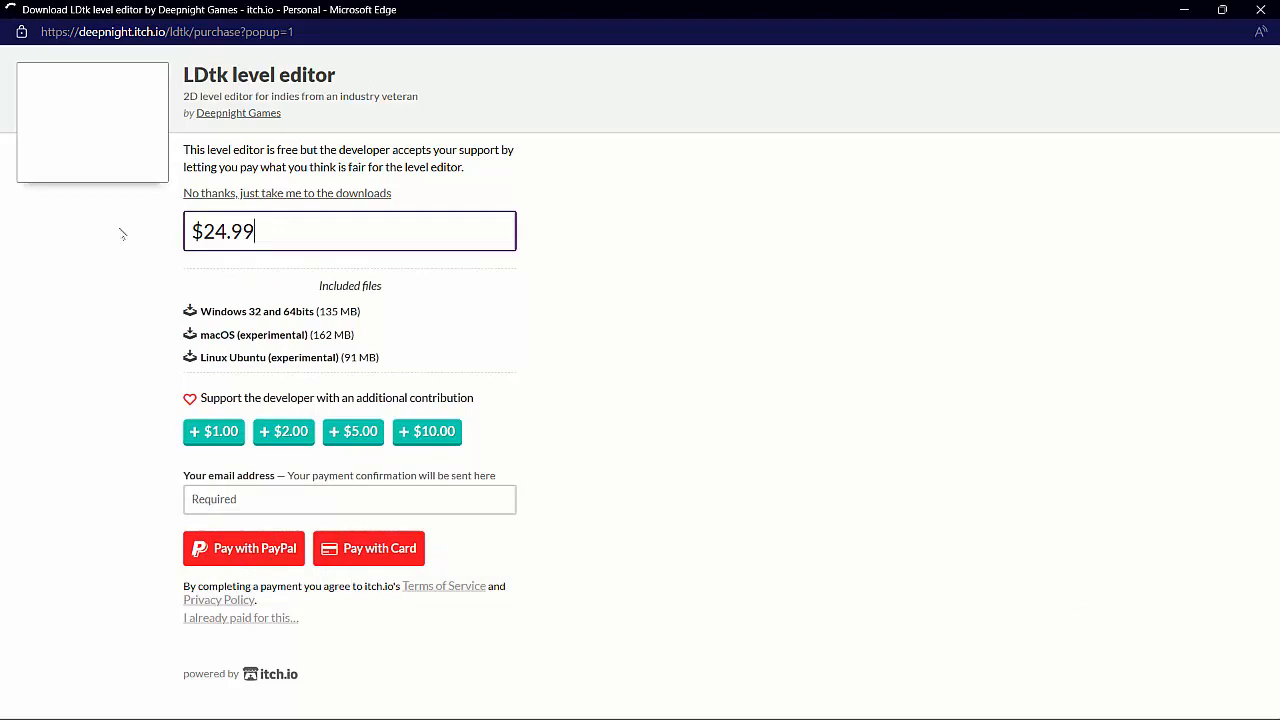
text(0.01)
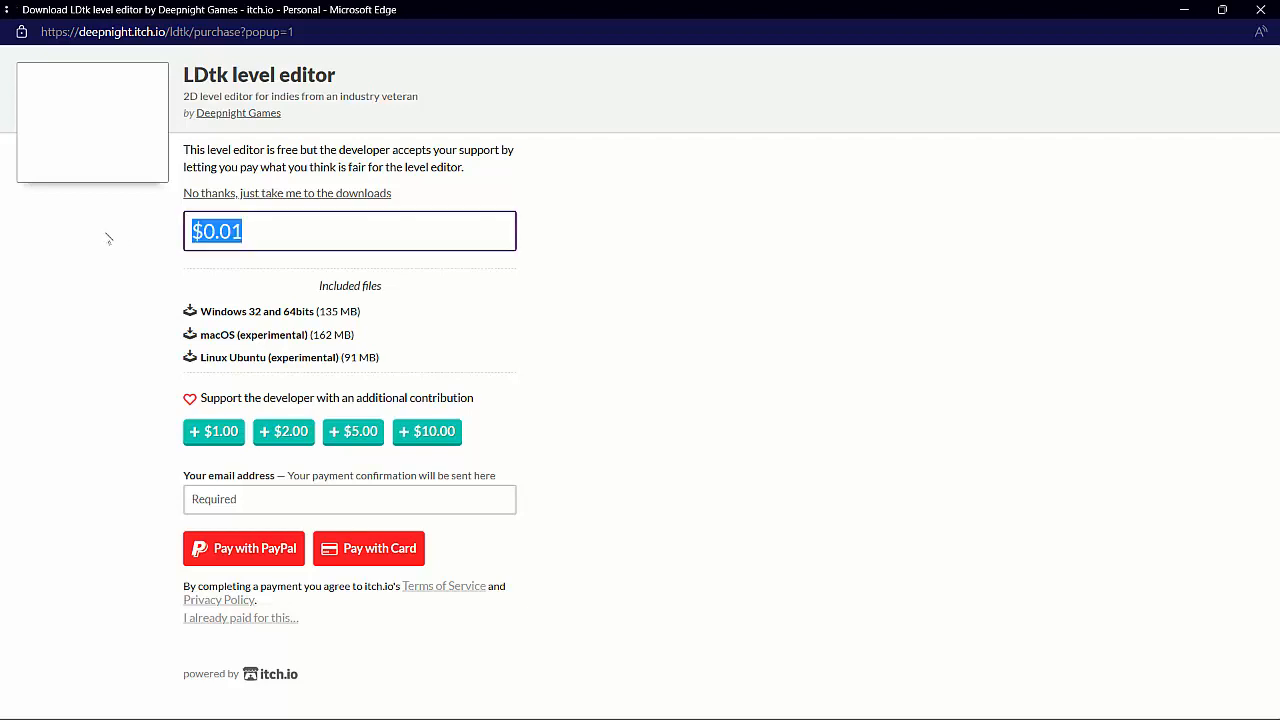
text(0.00)
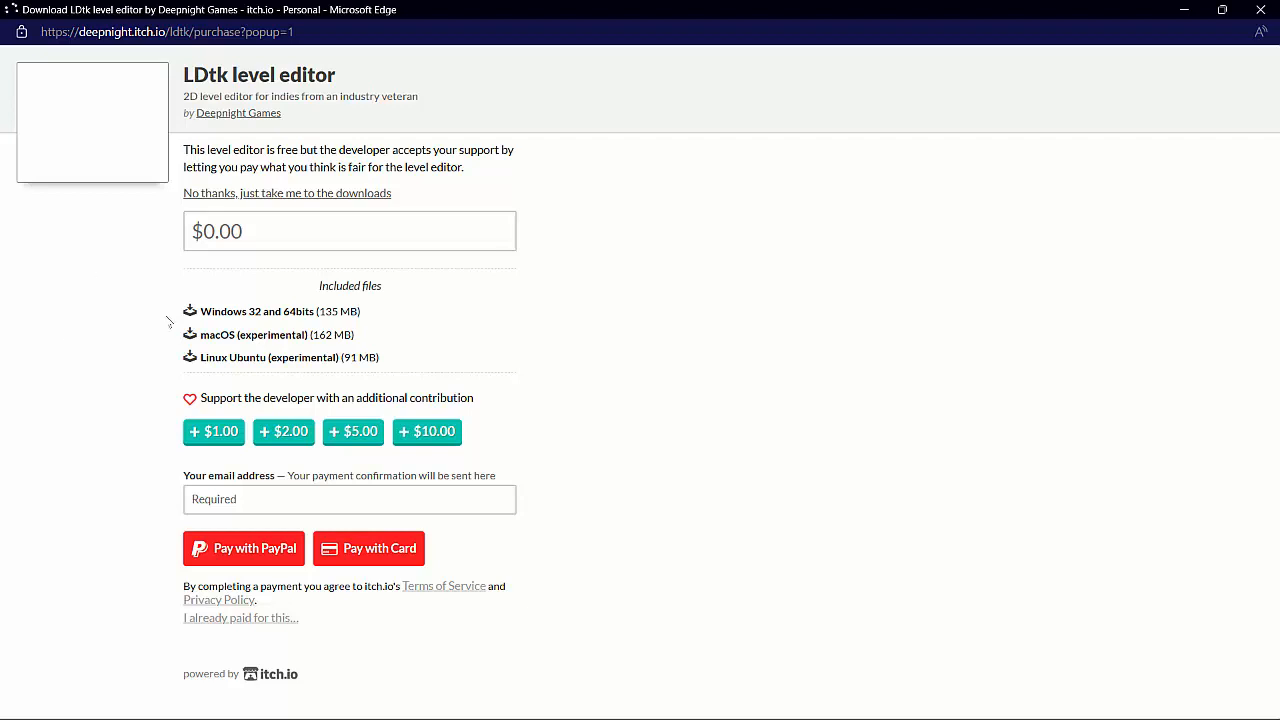
click(287, 193)
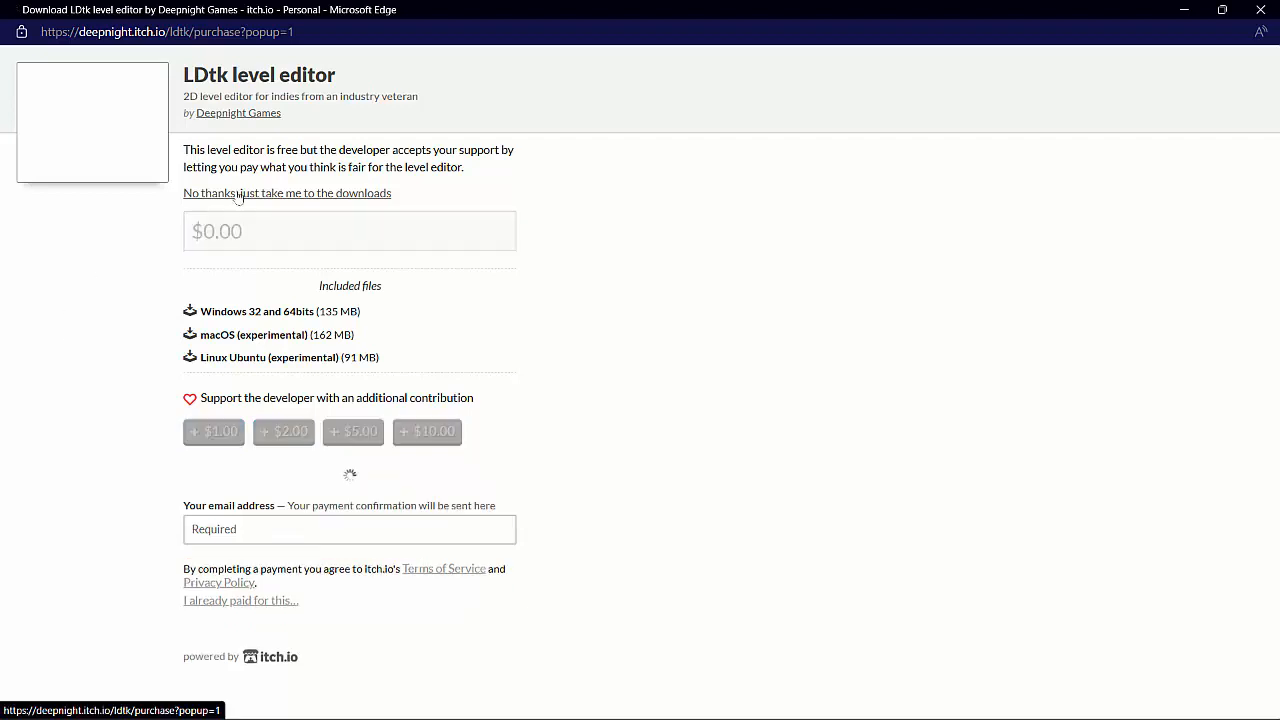
click(287, 193)
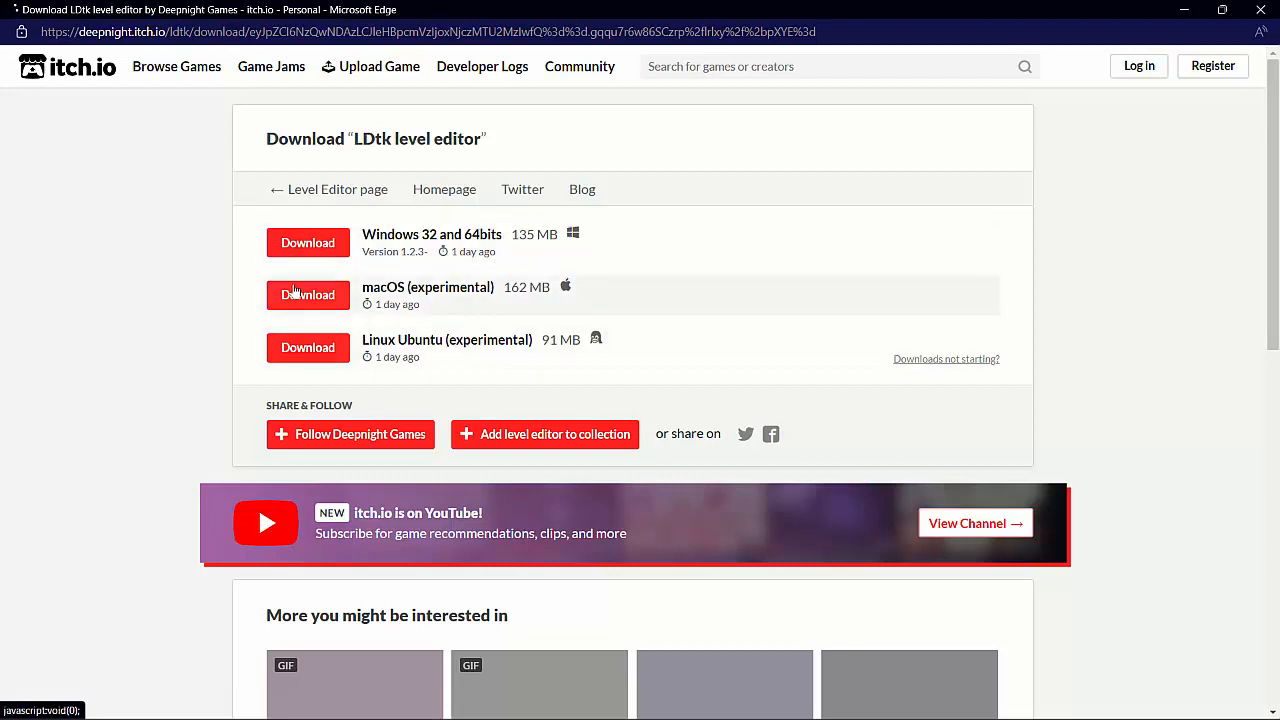
mouse_move(307, 242)
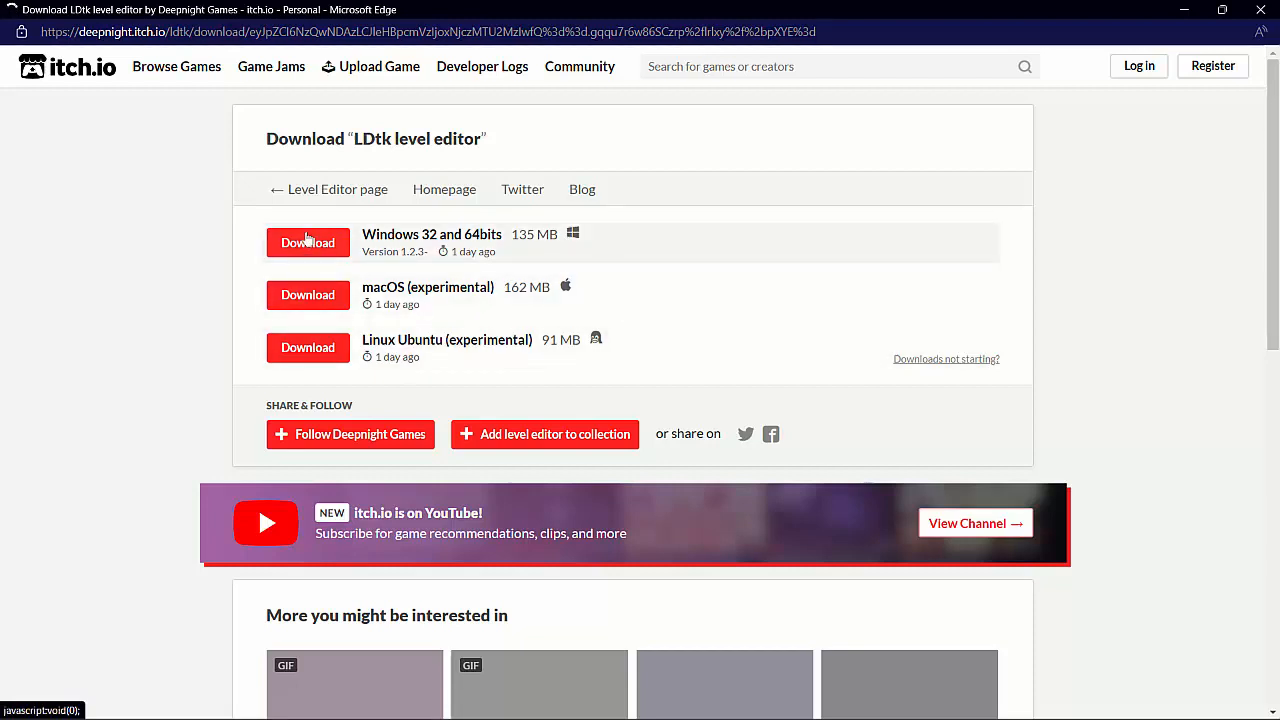
- Download the Windows LDtk build, peek into GameDev Software's GDevelop installer, and return to Downloads
click(307, 242)
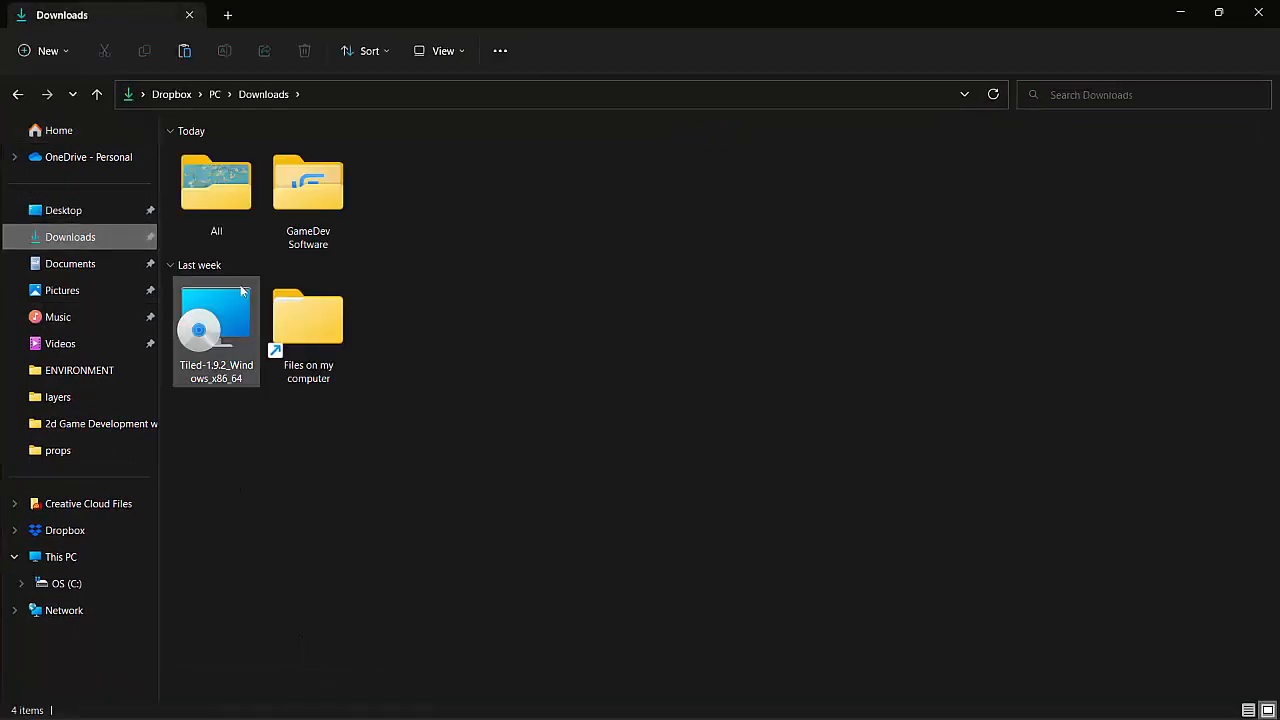
click(308, 185)
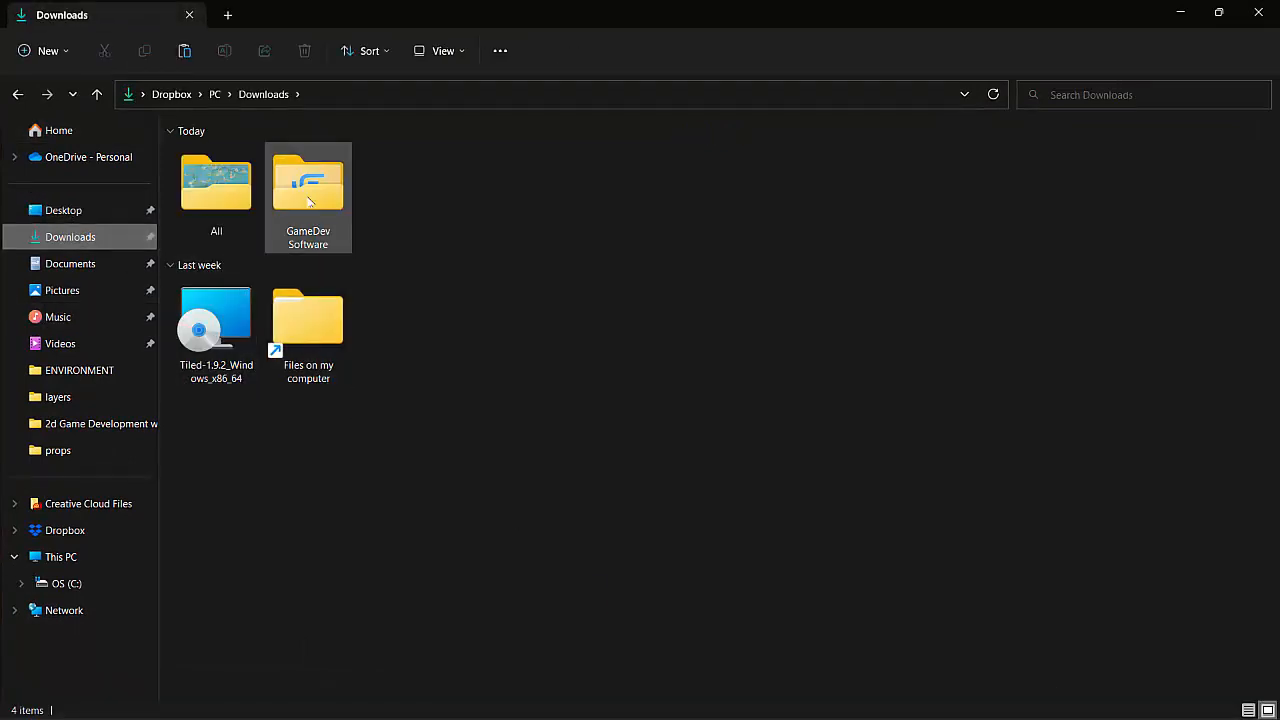
double_click(308, 183)
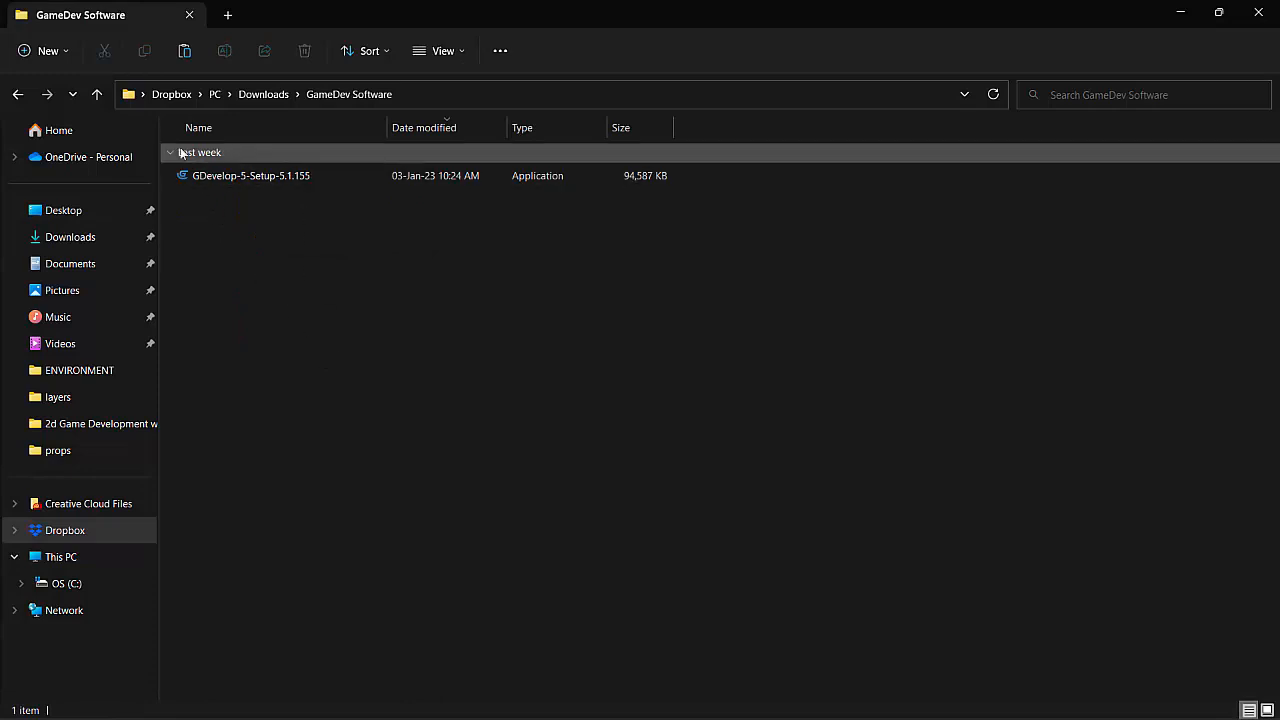
click(96, 94)
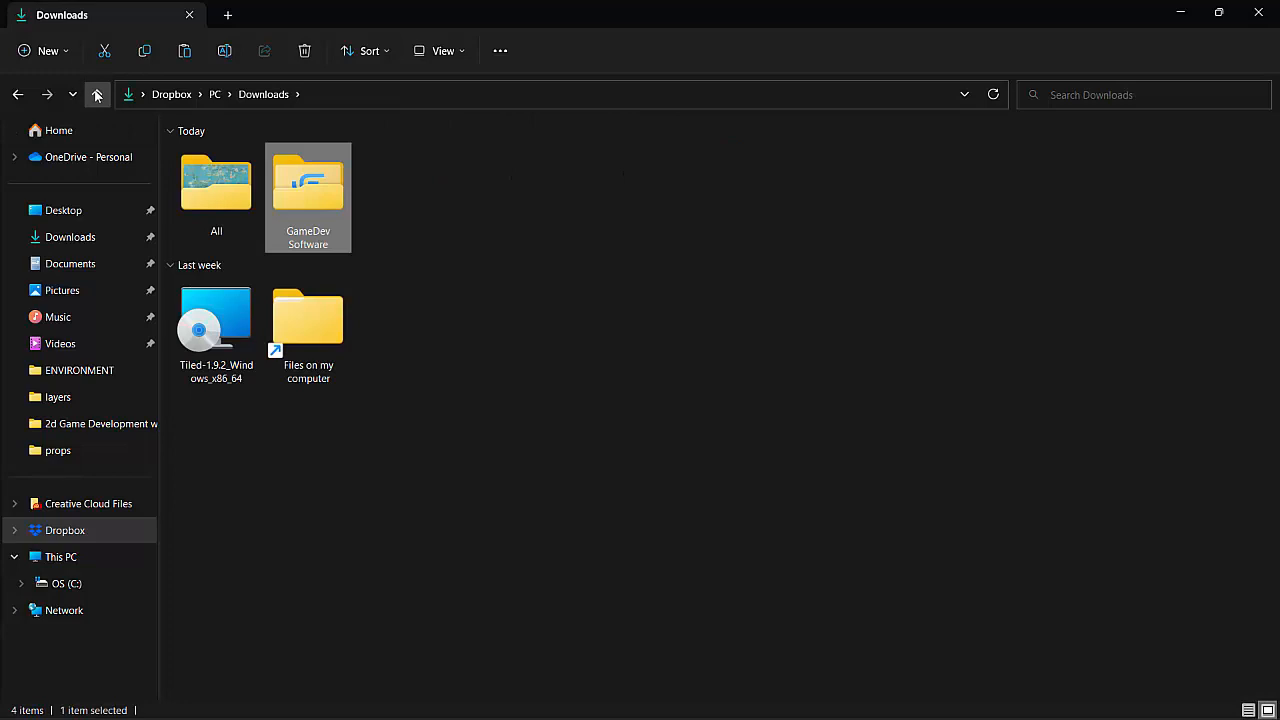
click(270, 470)
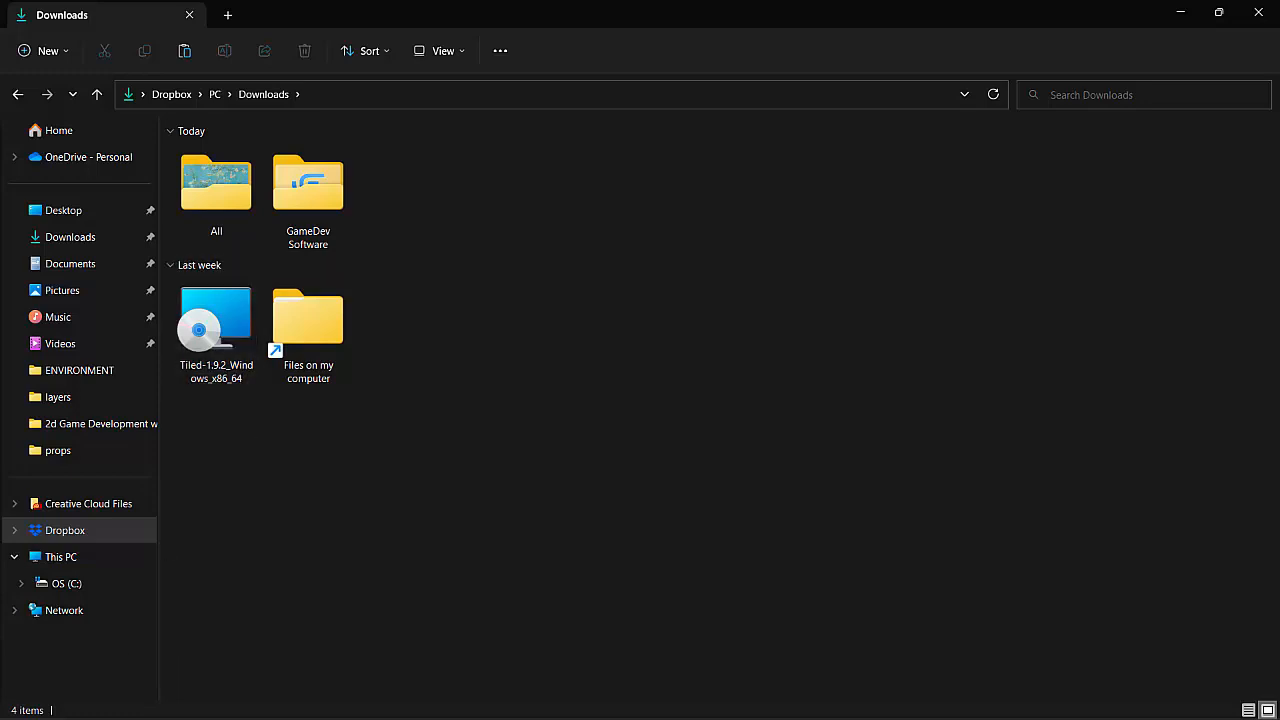
- Search the Start menu for 'ldtk' and right-click the LDtk best match
click(27, 699)
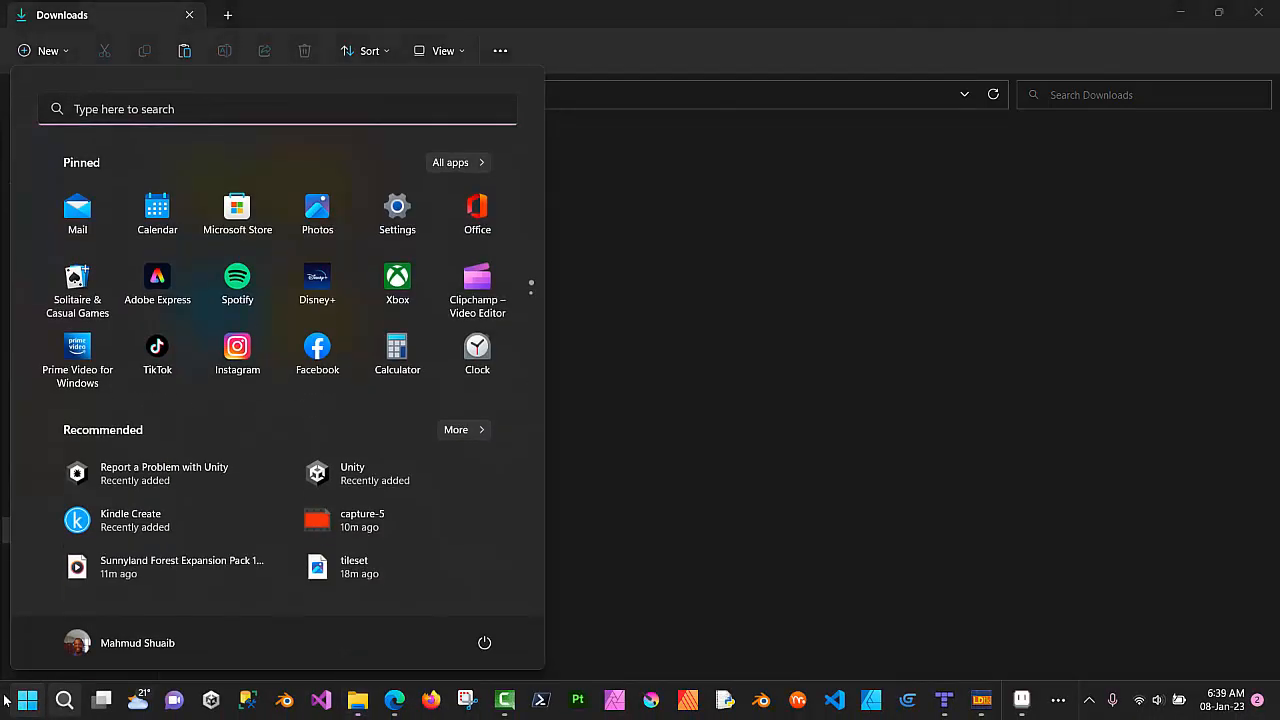
text(ldtk)
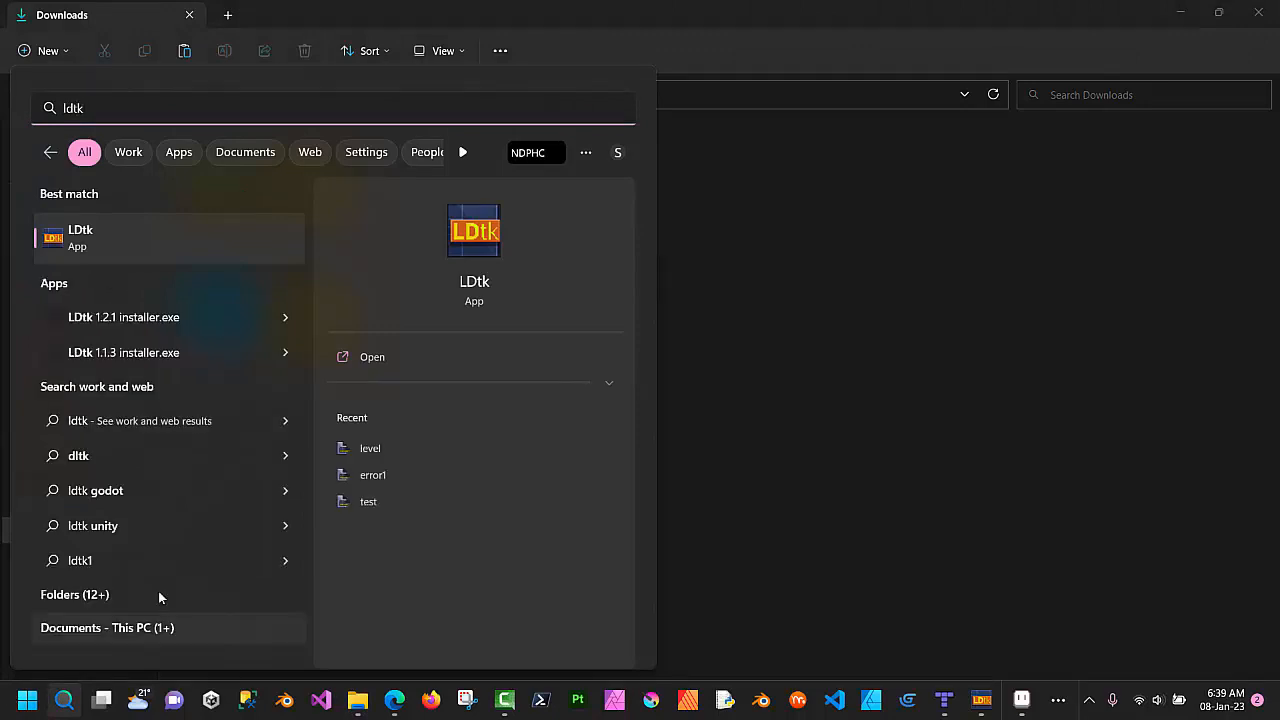
right_click(80, 237)
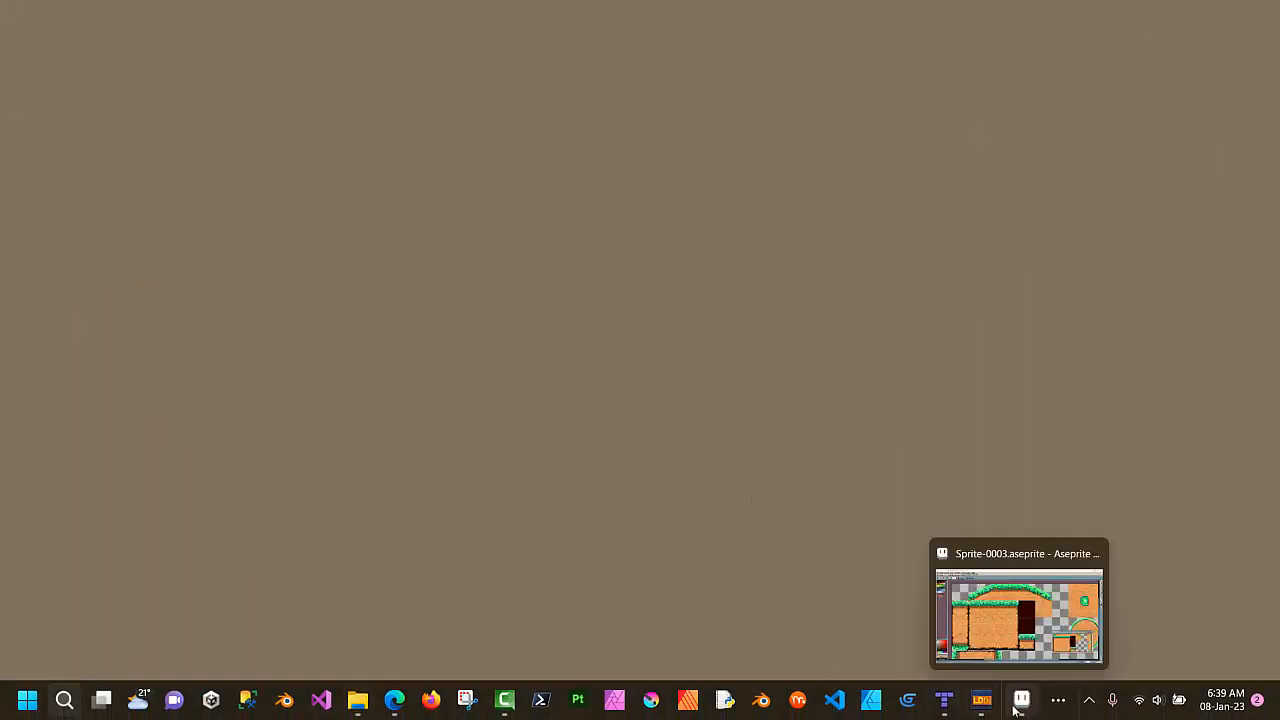
- Restore Sprite-0003.aseprite from the taskbar, then minimize Aseprite
click(1019, 600)
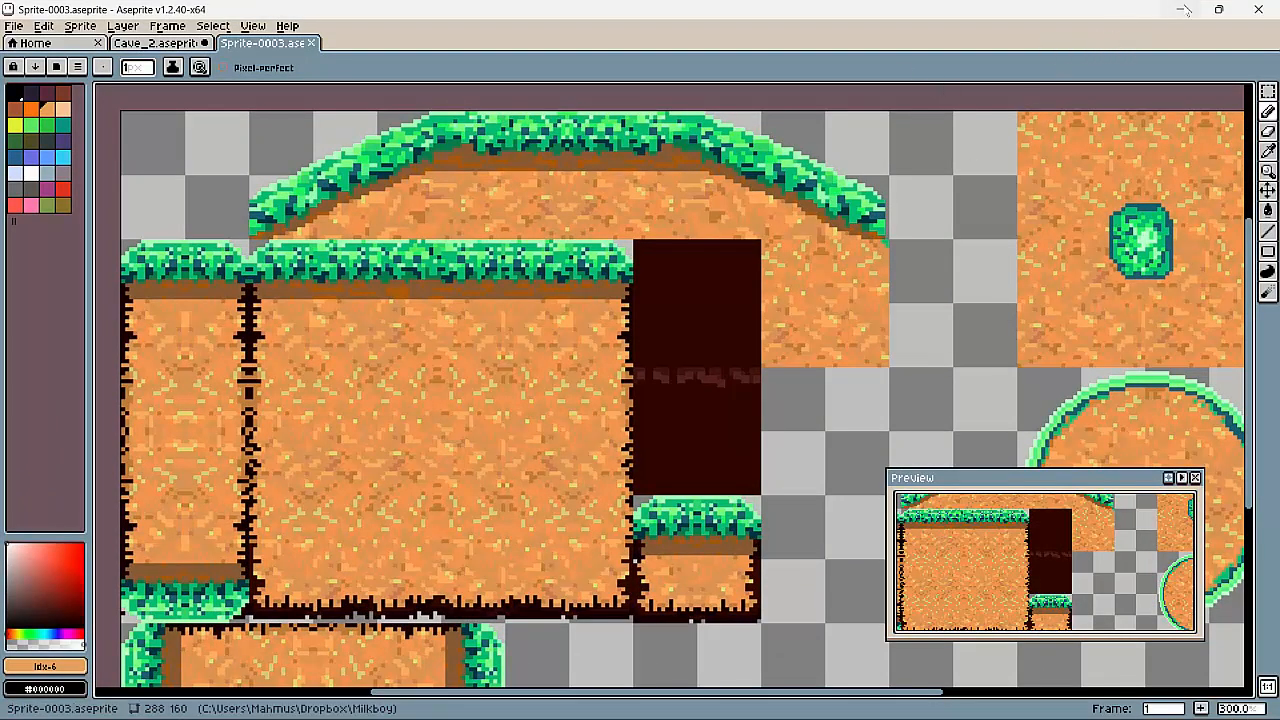
click(942, 699)
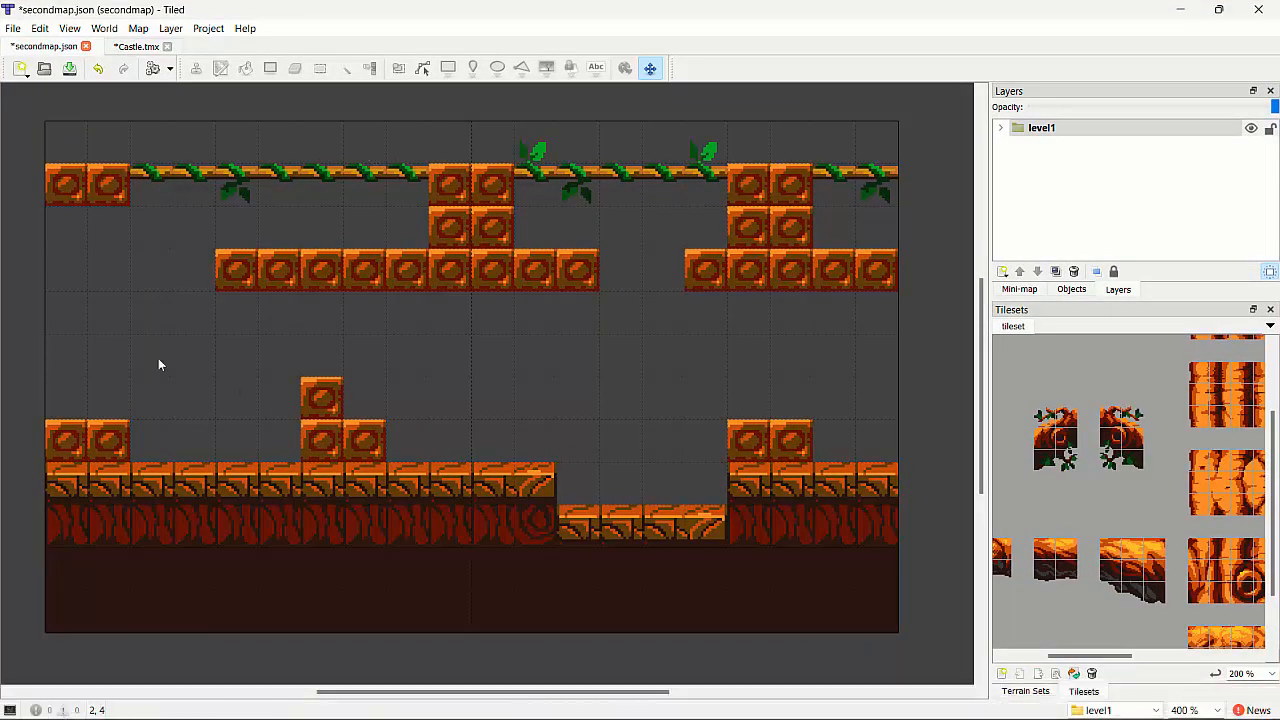
mouse_move(332, 343)
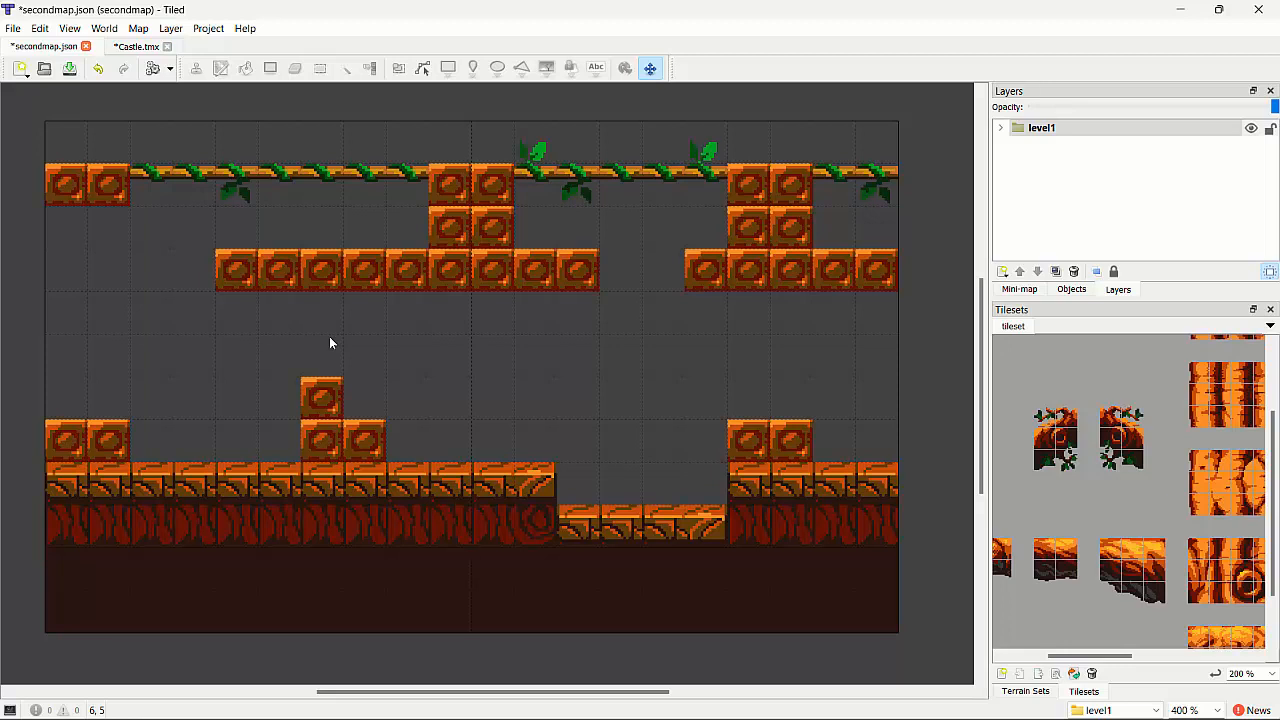
mouse_move(473, 338)
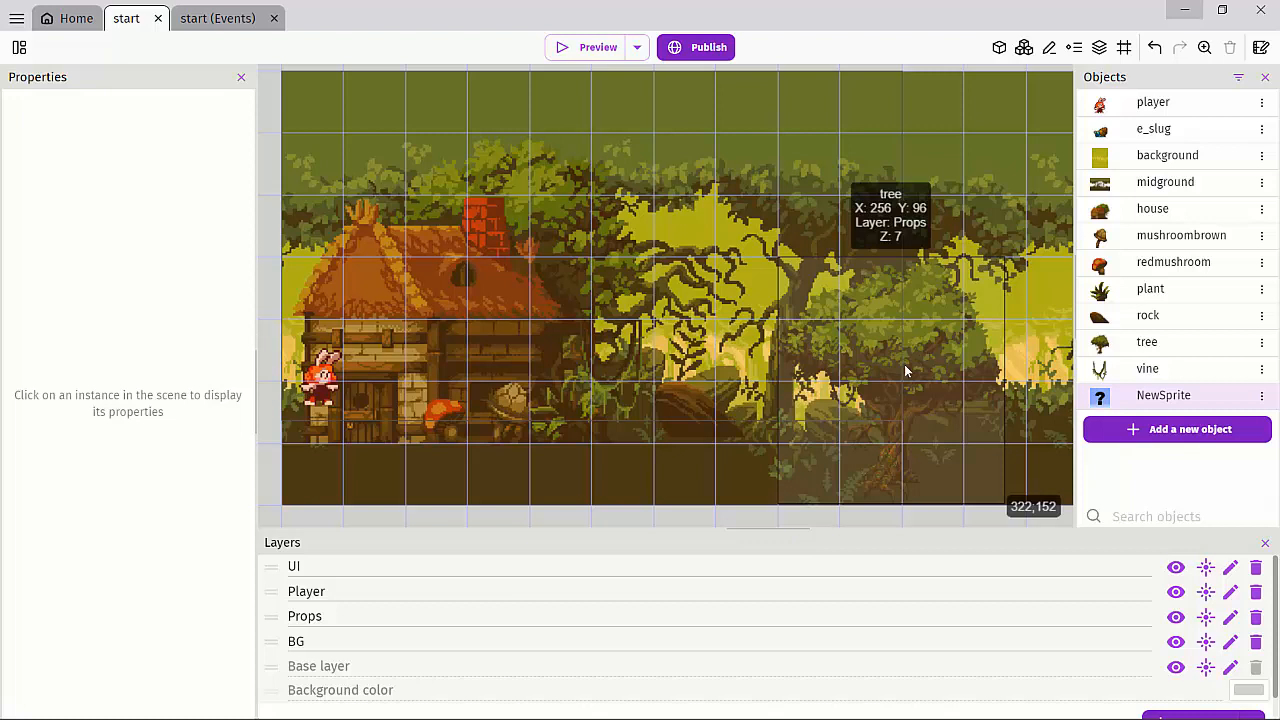
click(218, 18)
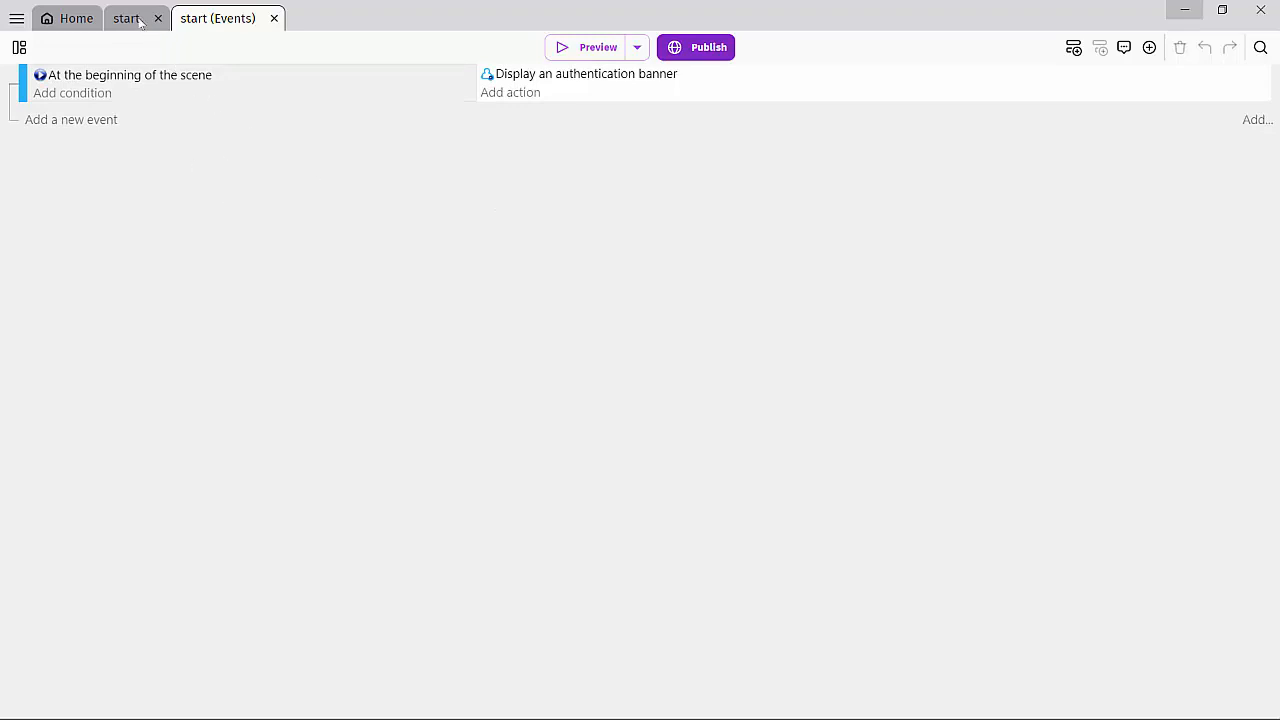
click(126, 18)
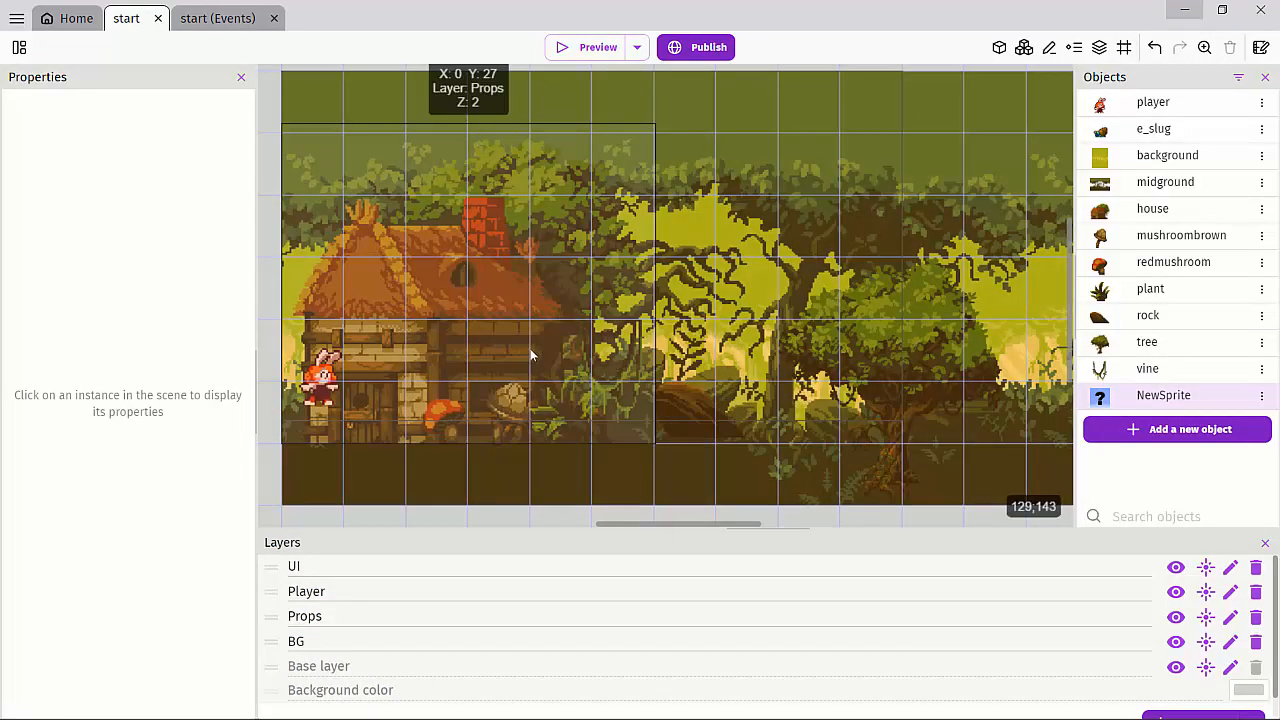